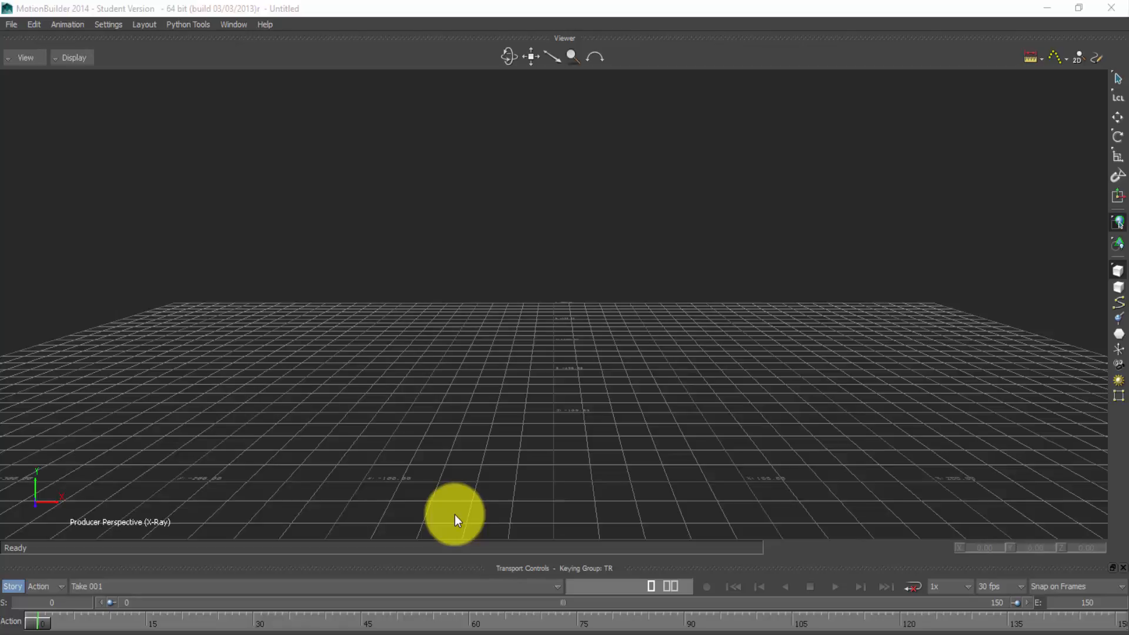
mouse_move(12, 28)
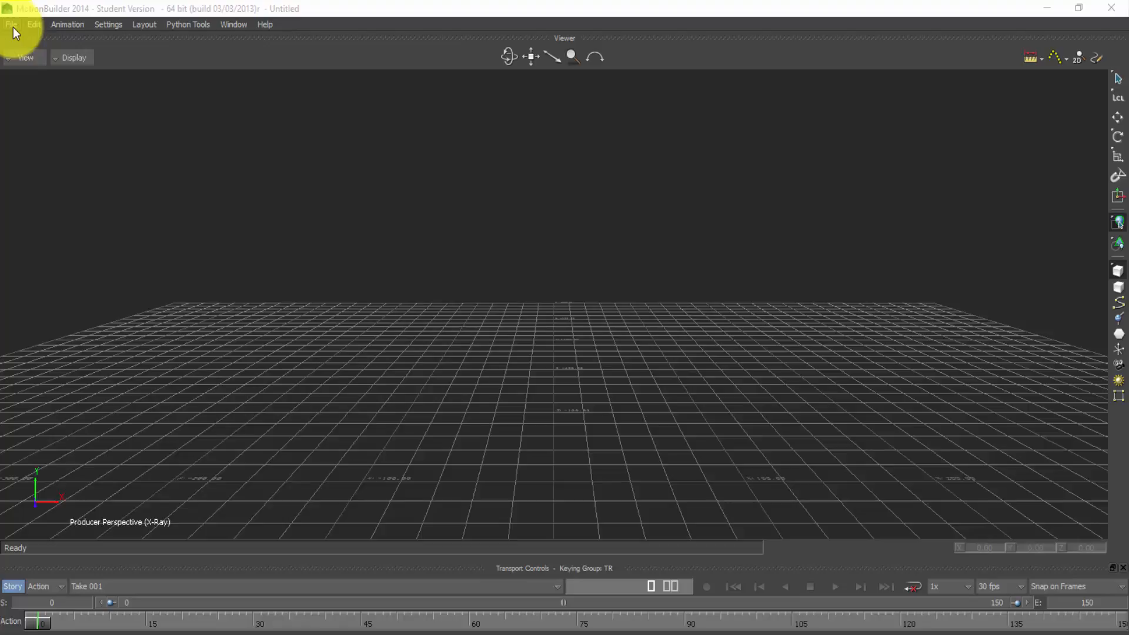
Load Catwalk_Sequence_04 from the Jane folder on the Desktop via File > Open
left_click(11, 24)
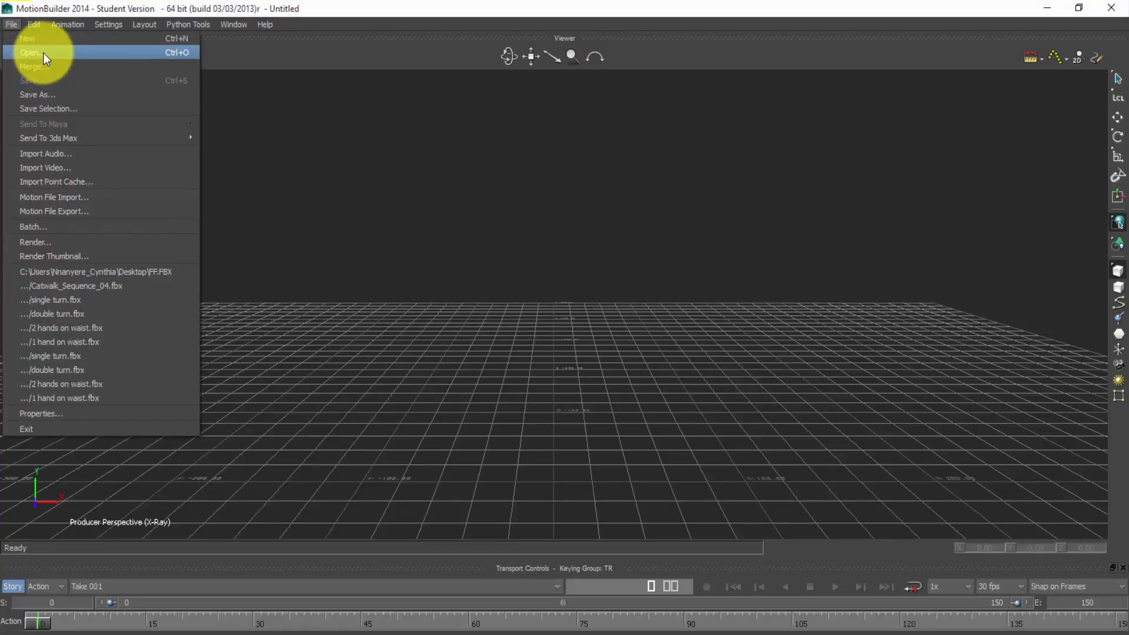
left_click(31, 51)
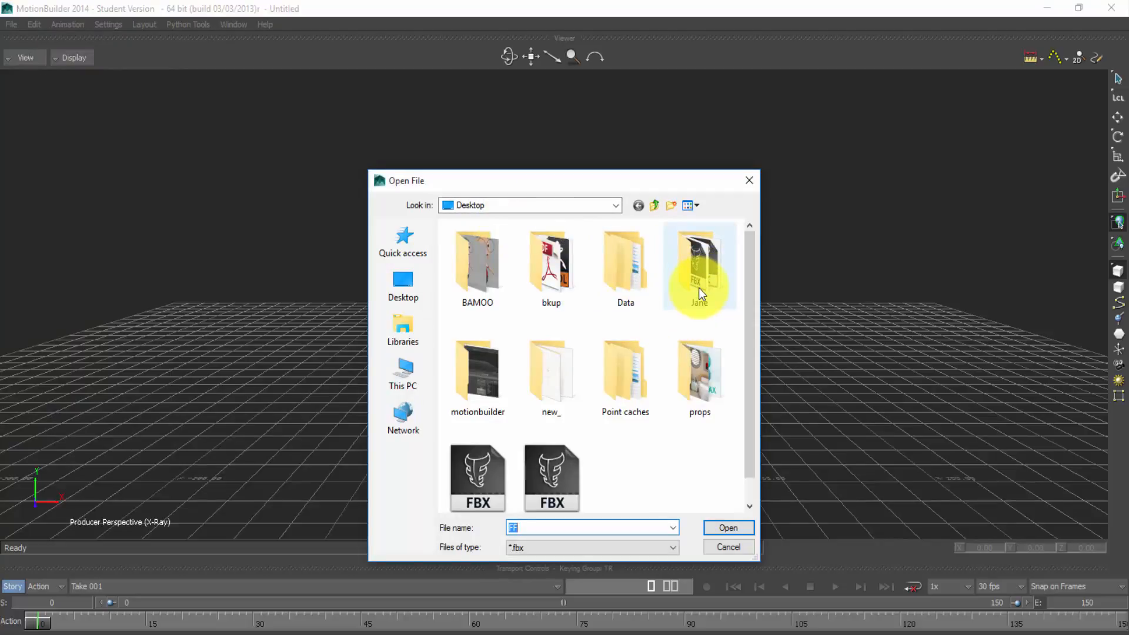
double_click(698, 267)
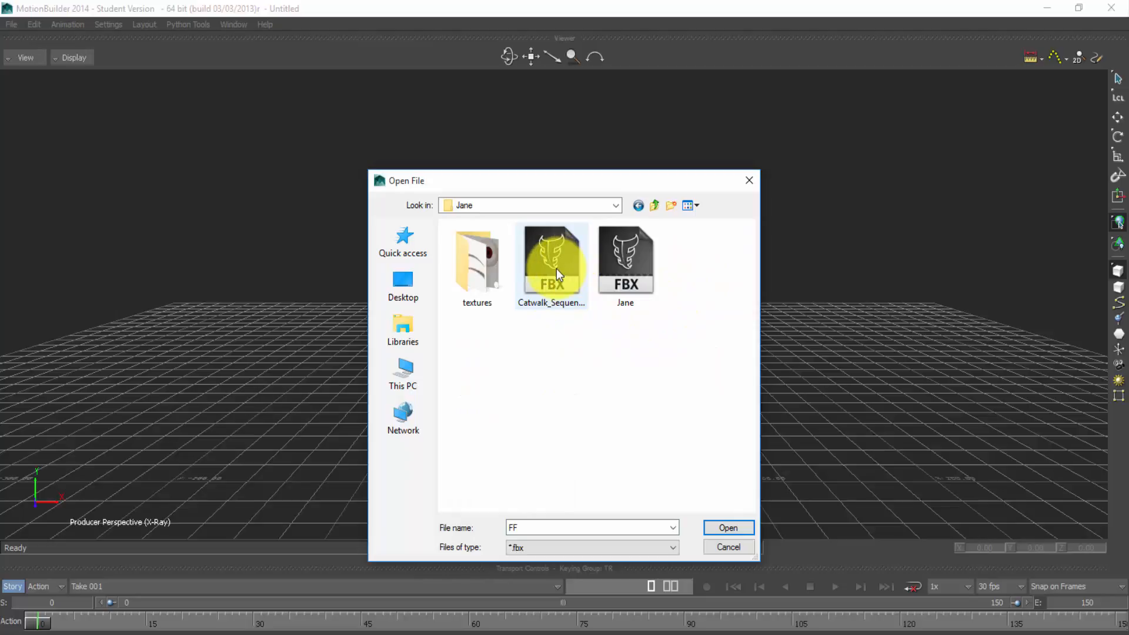
left_click(550, 259)
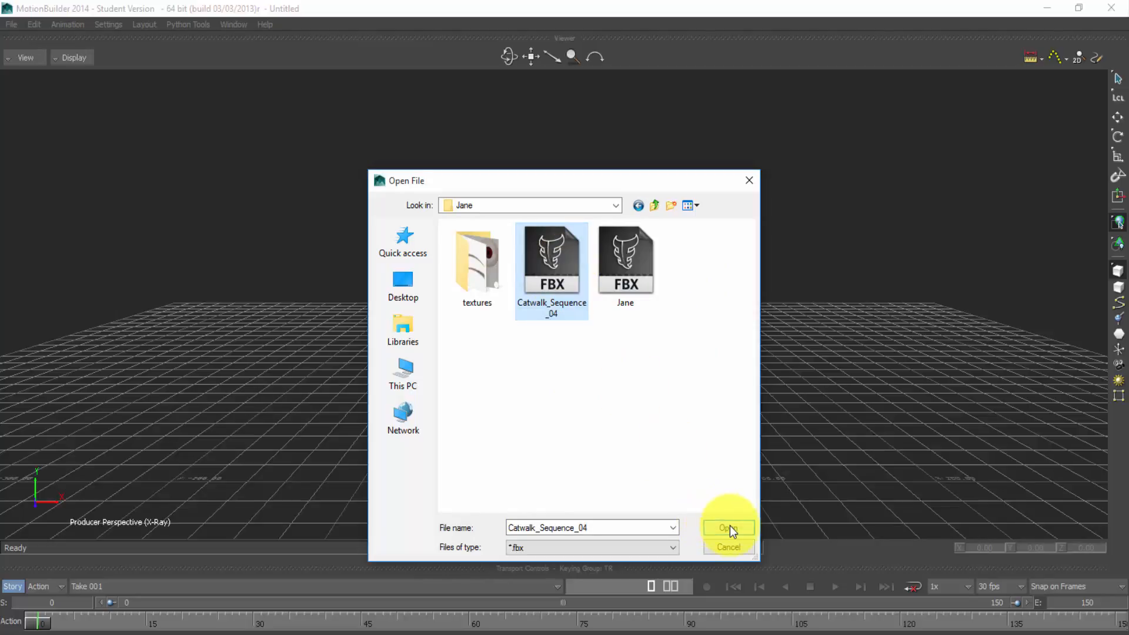
left_click(728, 528)
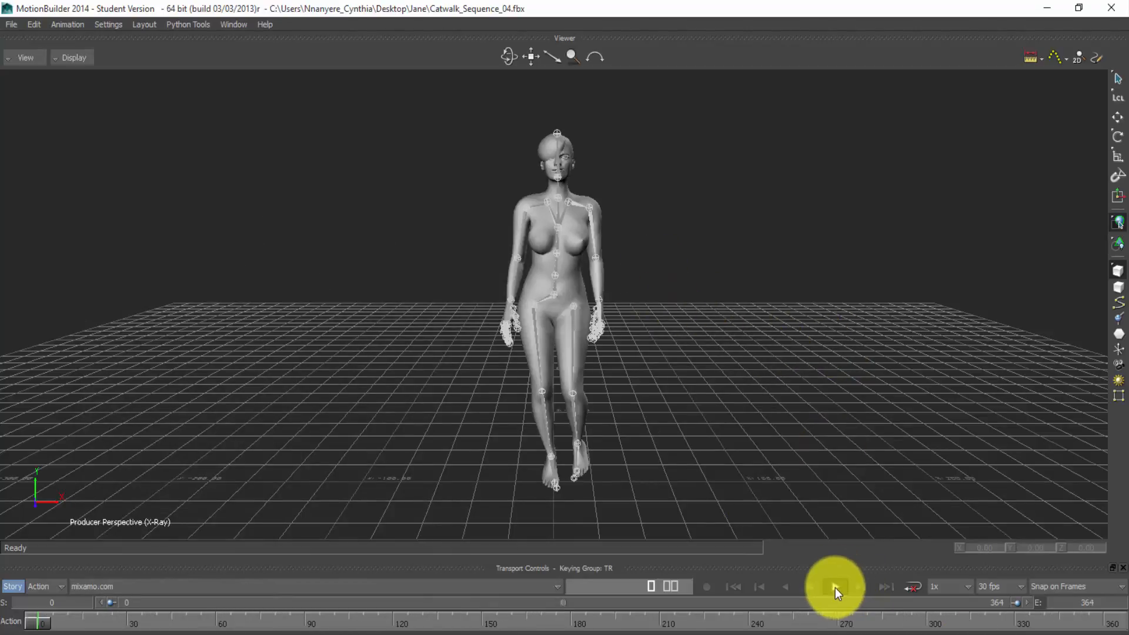
Play the catwalk take and select joints on the walking character
left_click(835, 586)
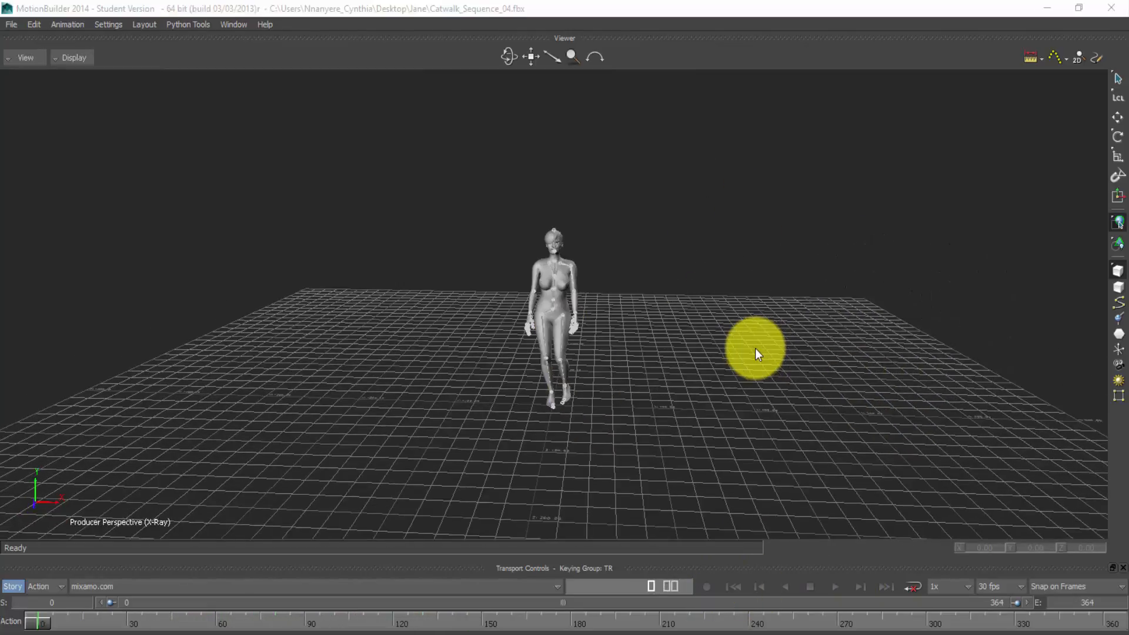
mouse_move(778, 280)
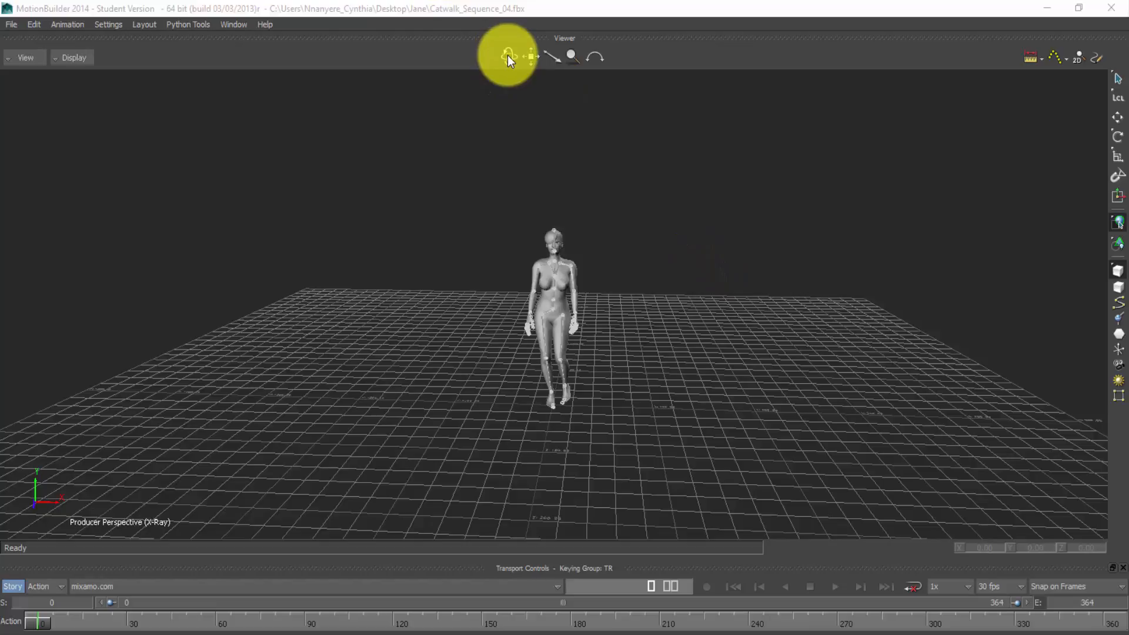
mouse_move(501, 61)
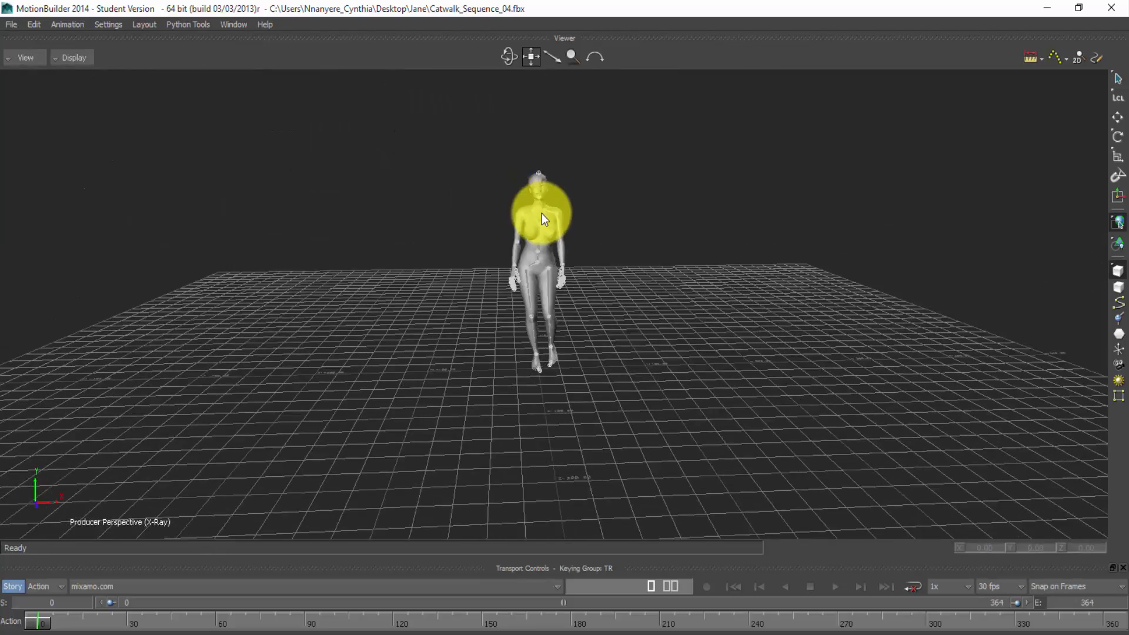
left_click(576, 178)
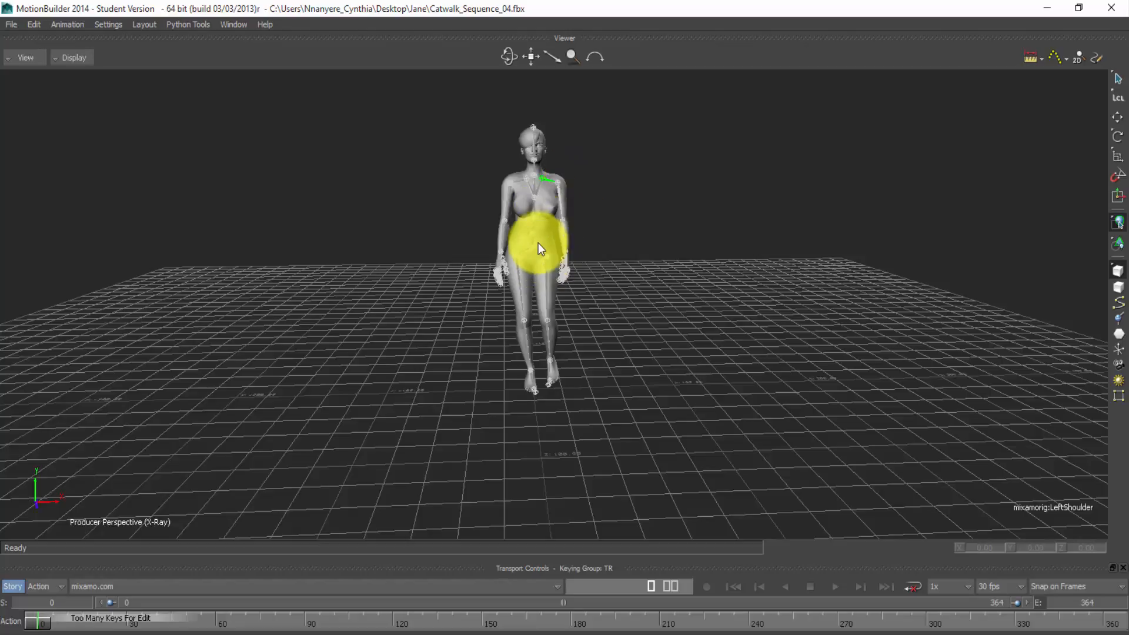
left_click(536, 245)
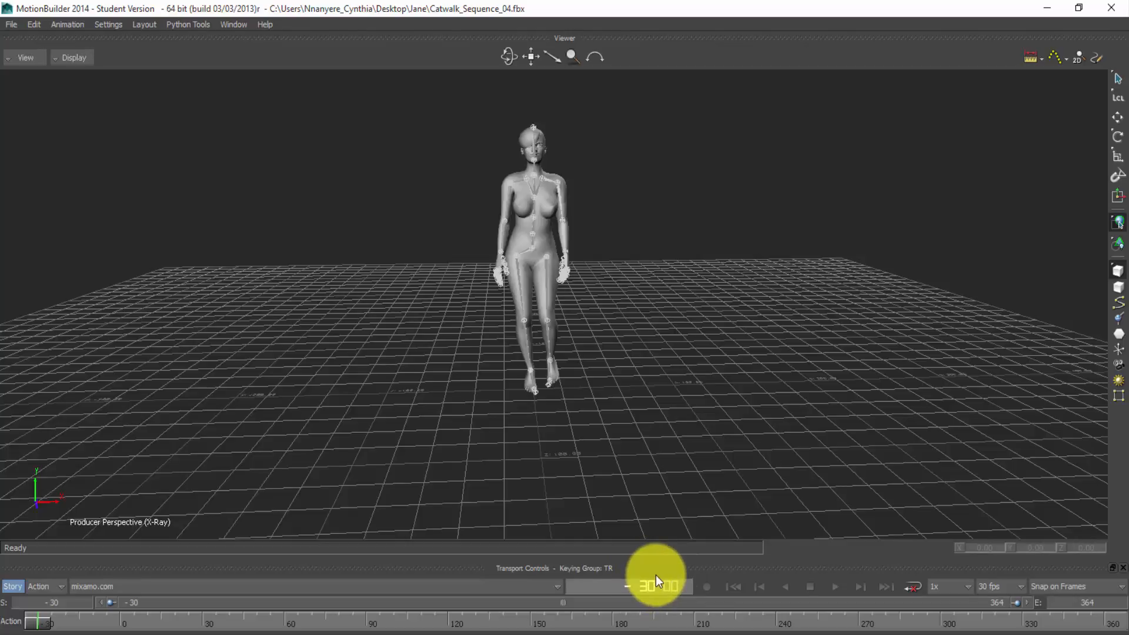
mouse_move(831, 590)
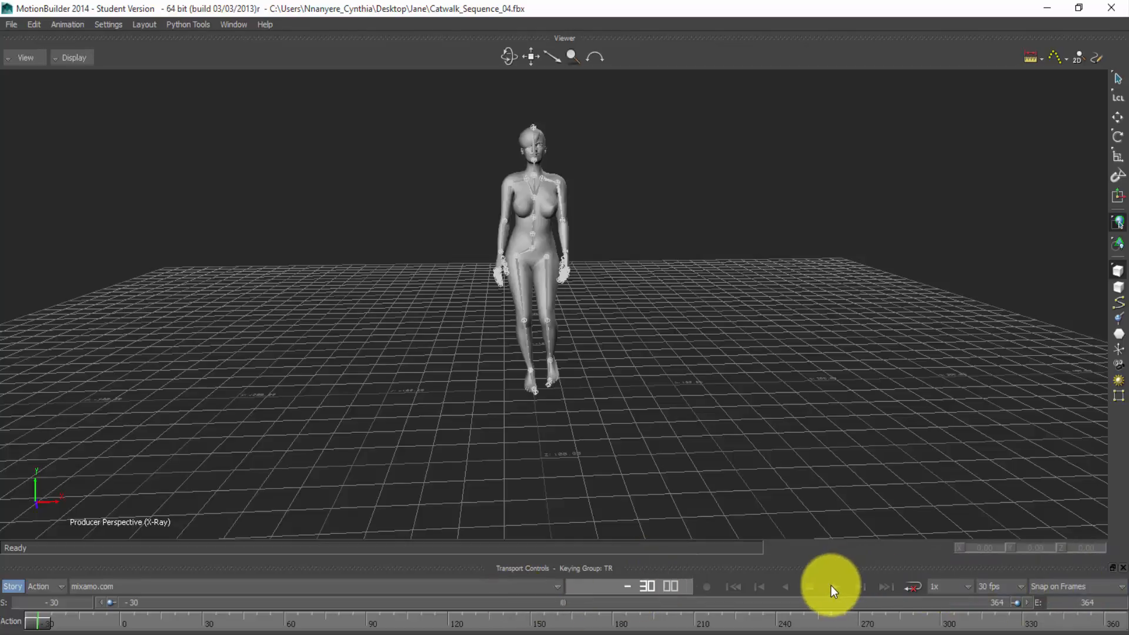
Play the take after the start frame is set to -30
left_click(831, 585)
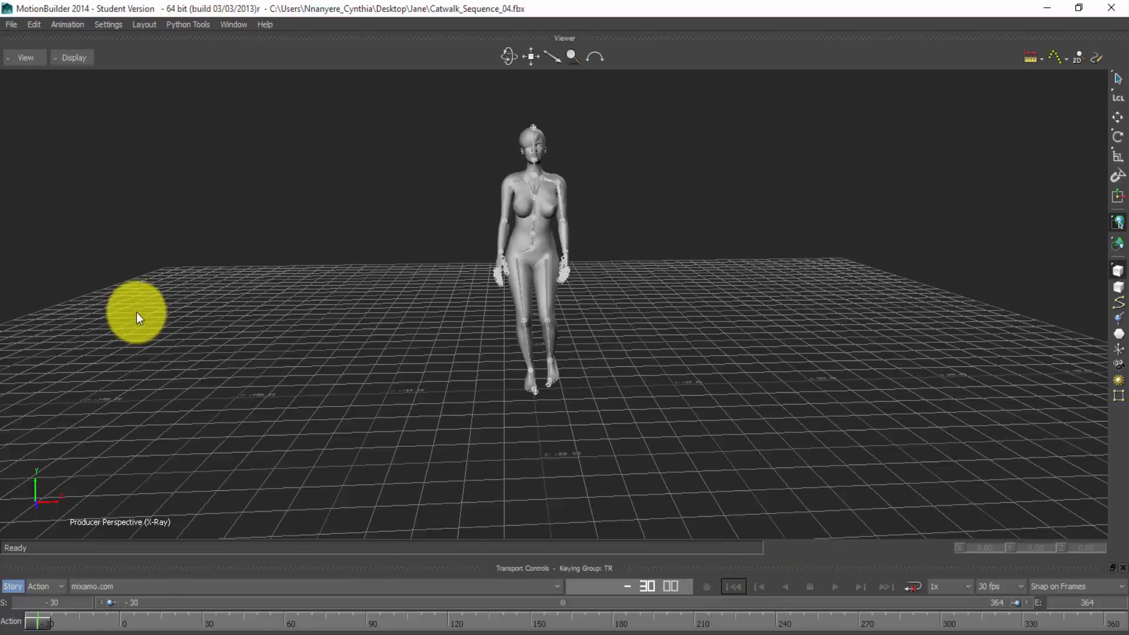
mouse_move(682, 114)
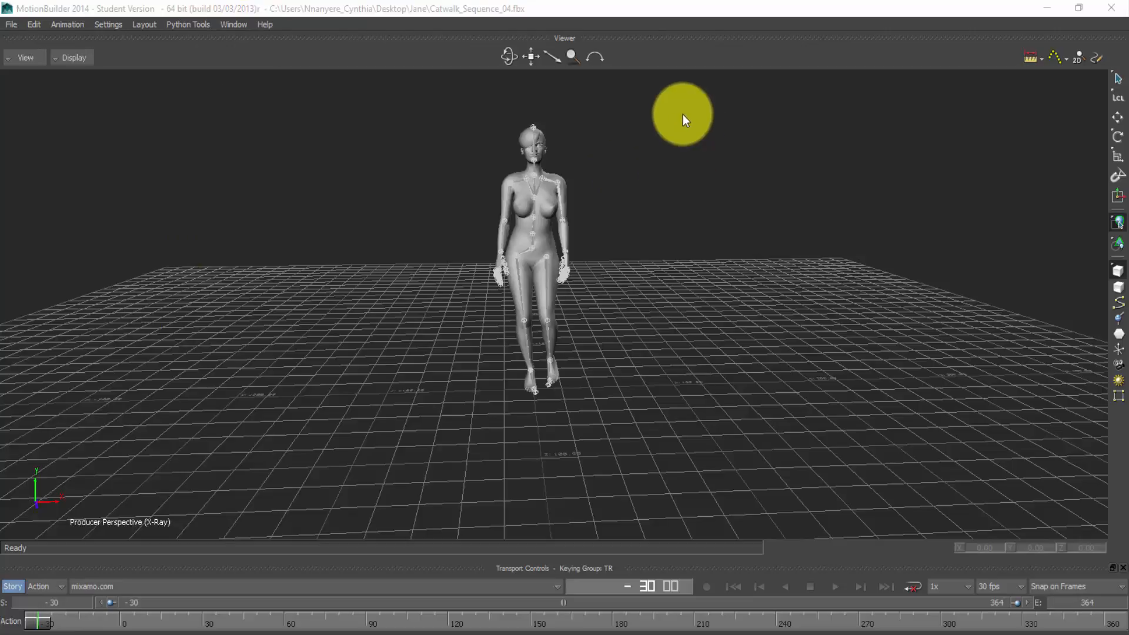
mouse_move(563, 171)
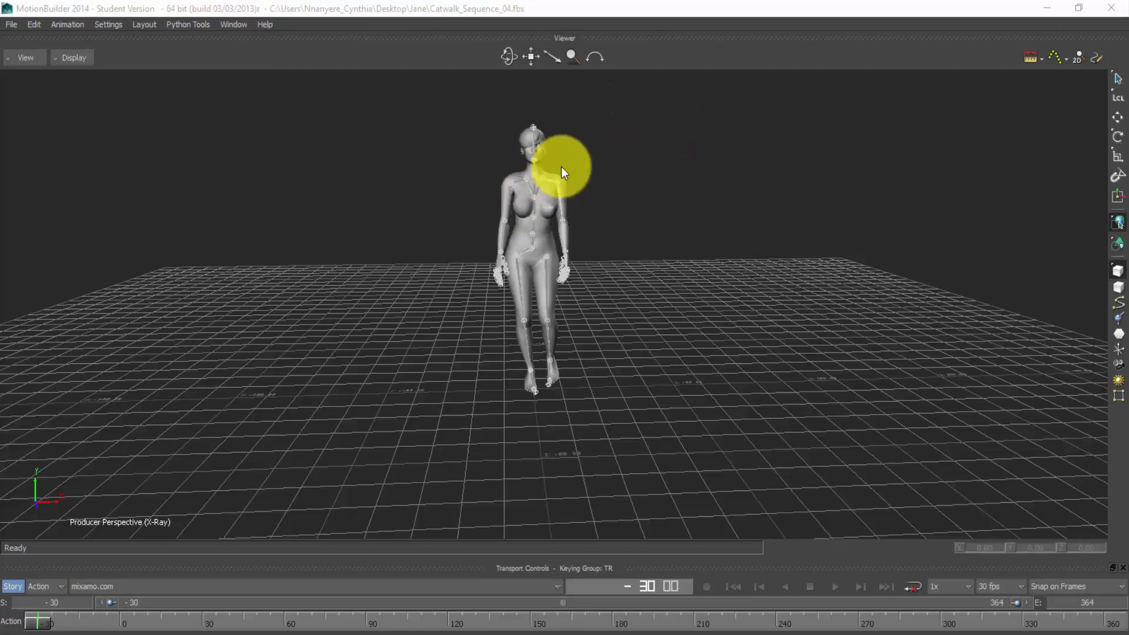
mouse_move(583, 244)
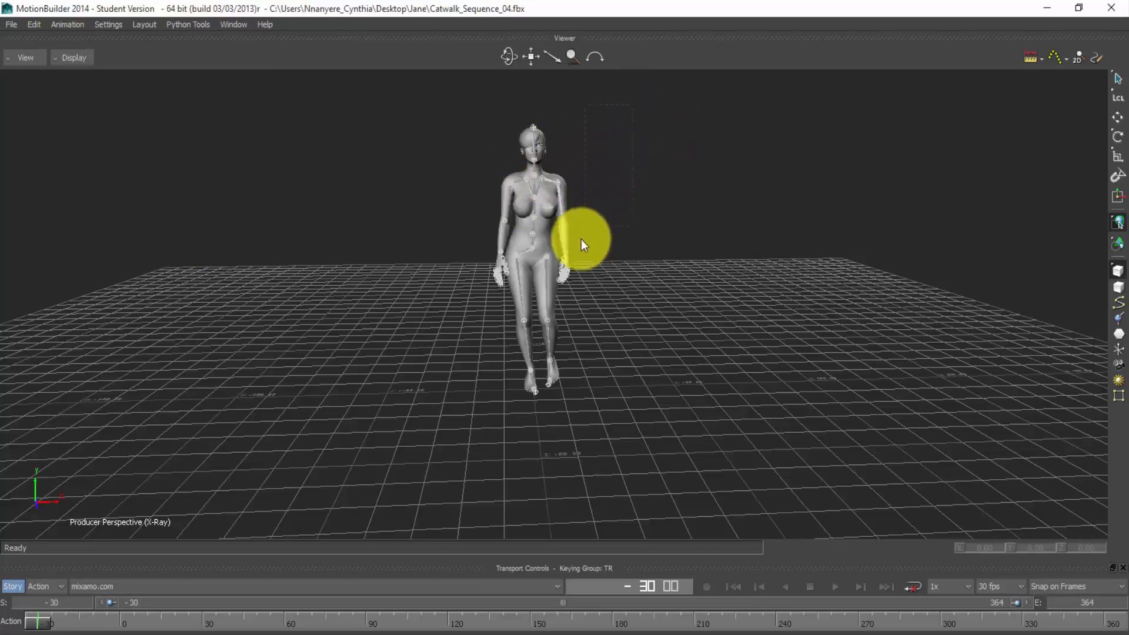
Key zero rotation on the selected skeleton's 62 joints through an added Property View at frame -30
left_click(562, 251)
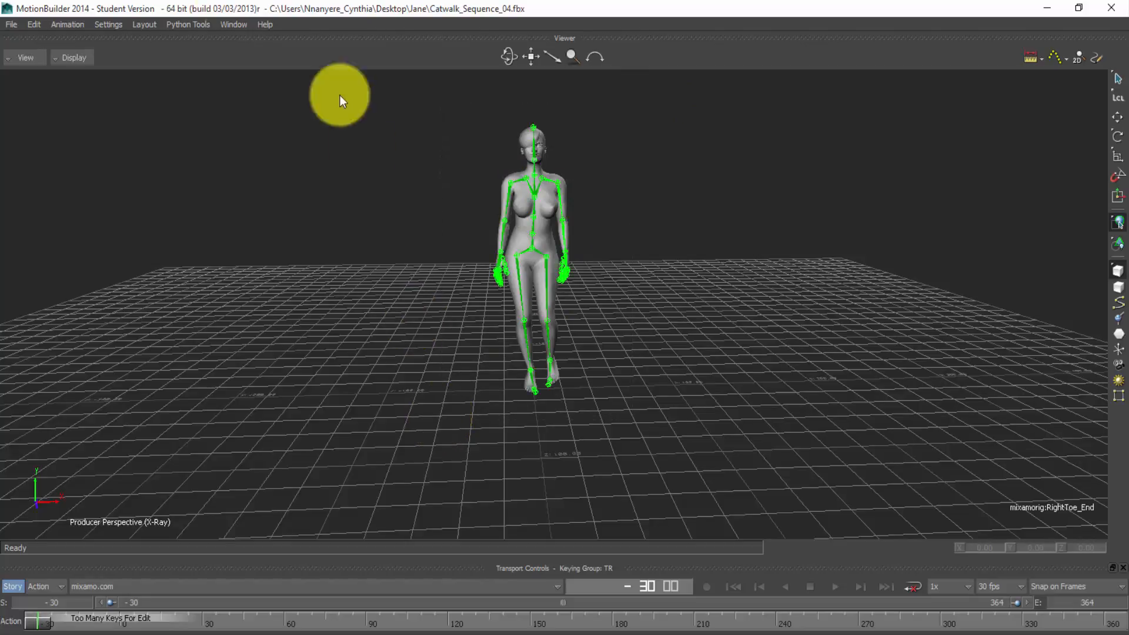
left_click(233, 24)
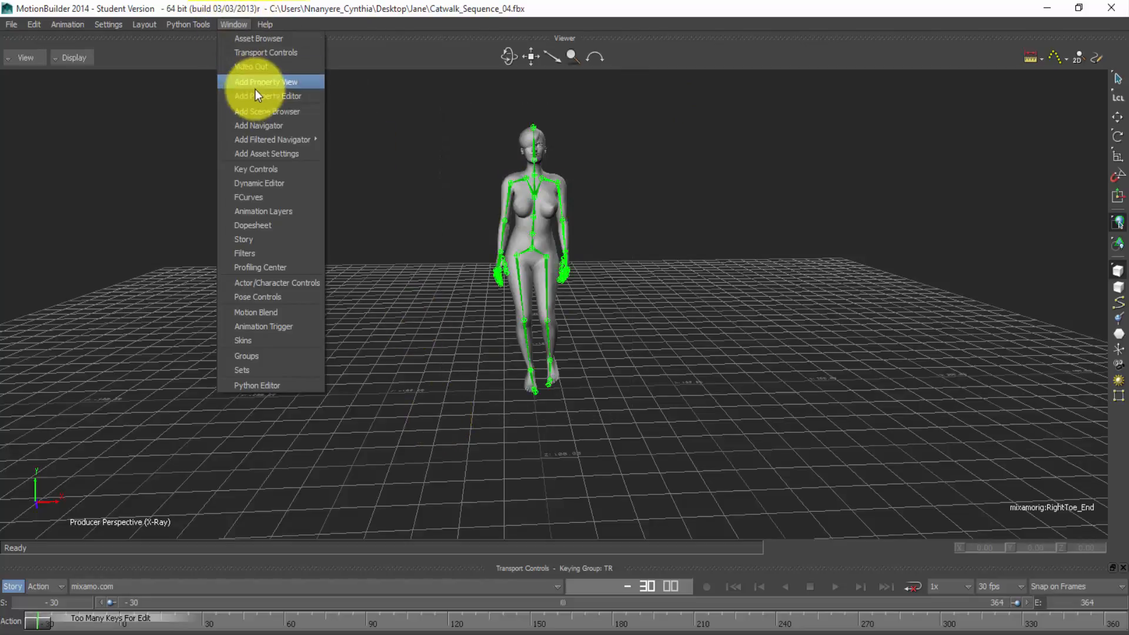
left_click(267, 81)
type("0")
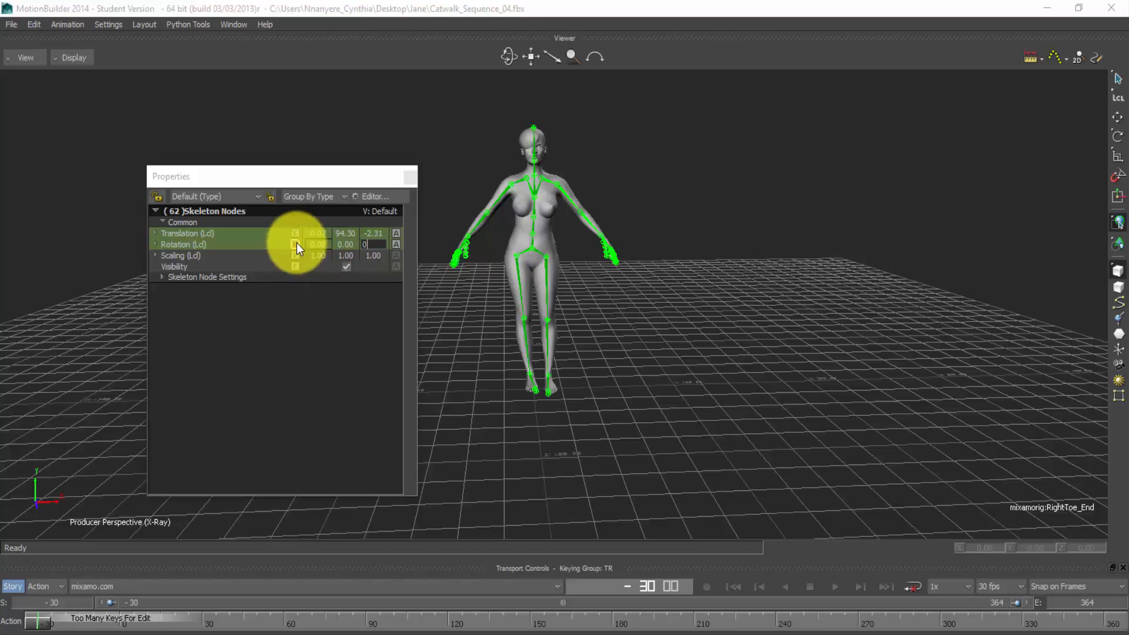
double_click(294, 244)
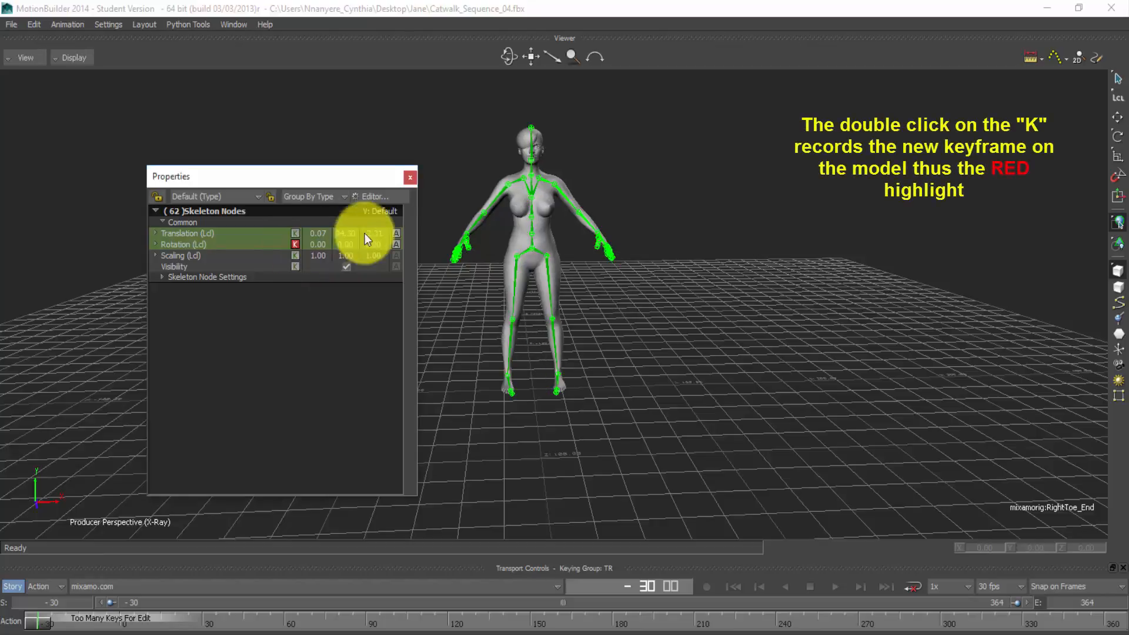
left_click(409, 178)
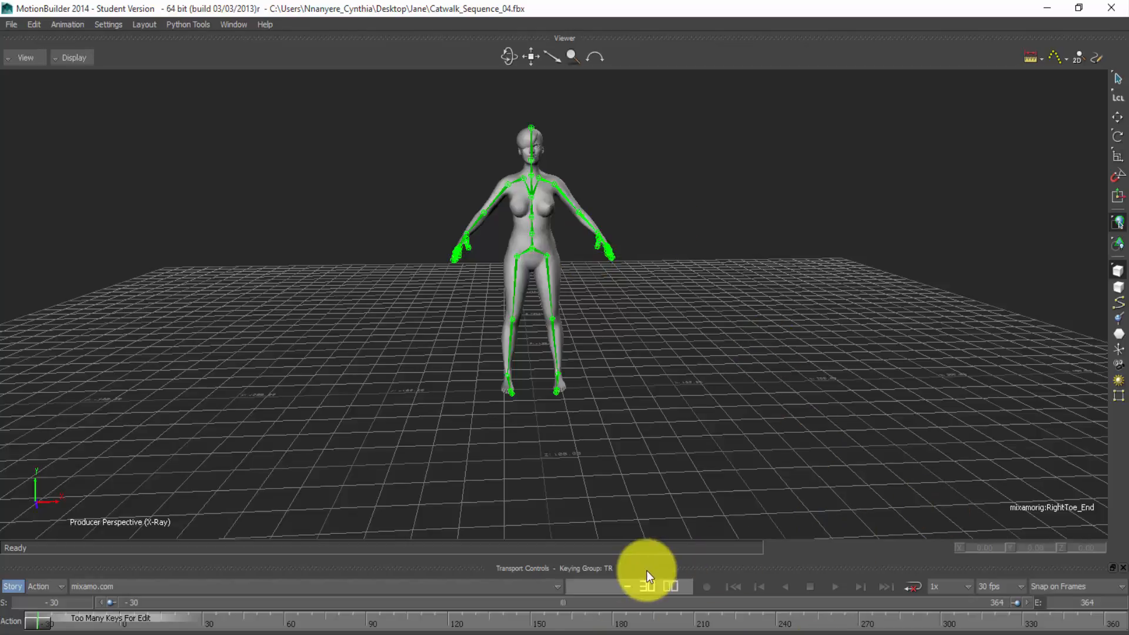
left_click(835, 585)
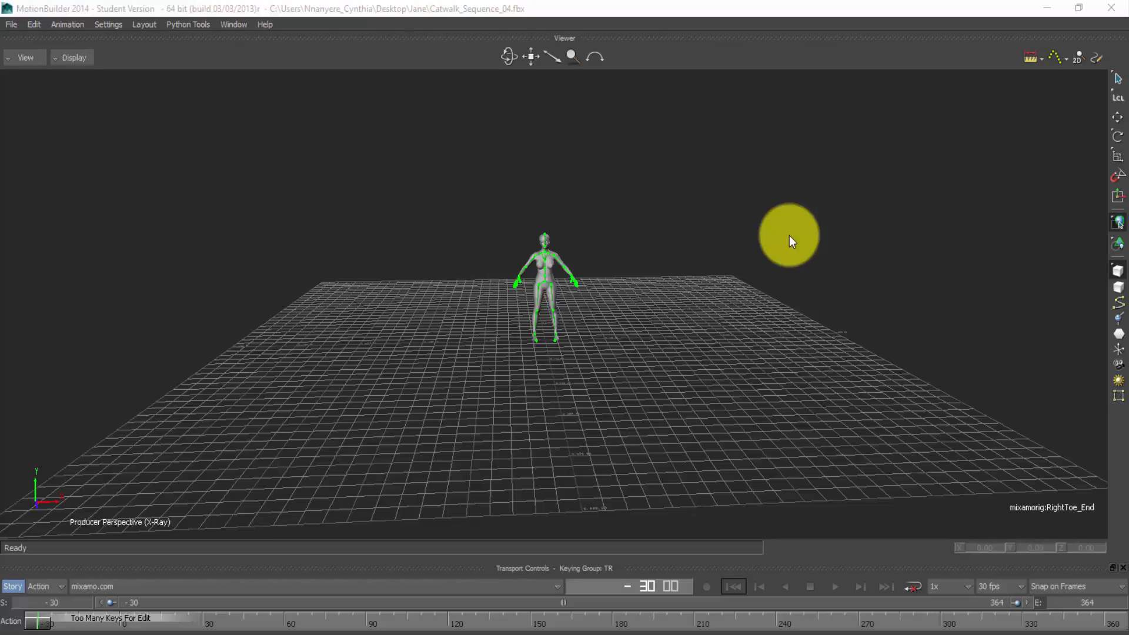
mouse_move(869, 7)
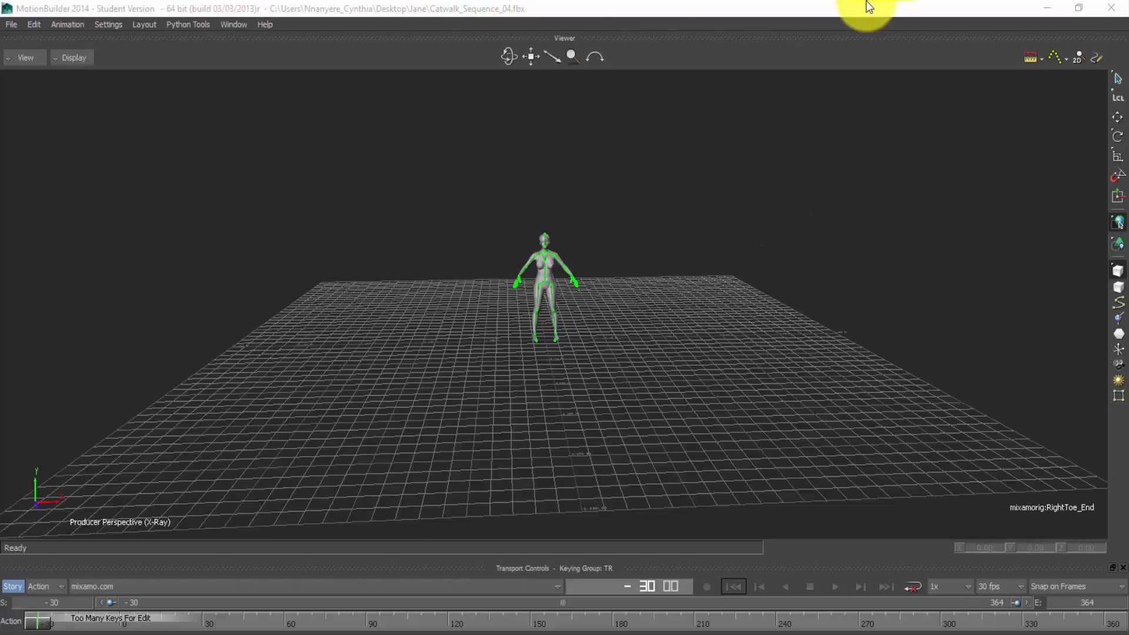
Review the skeleton's rotation and translation curves in FCurves, then close the editor
left_click(233, 24)
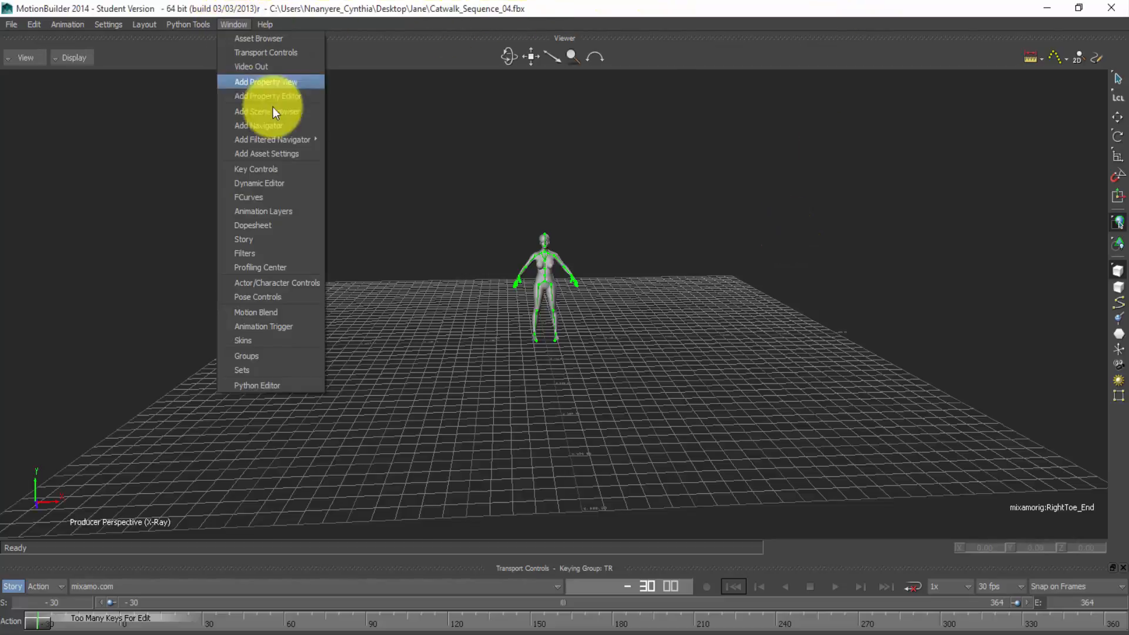
mouse_move(295, 211)
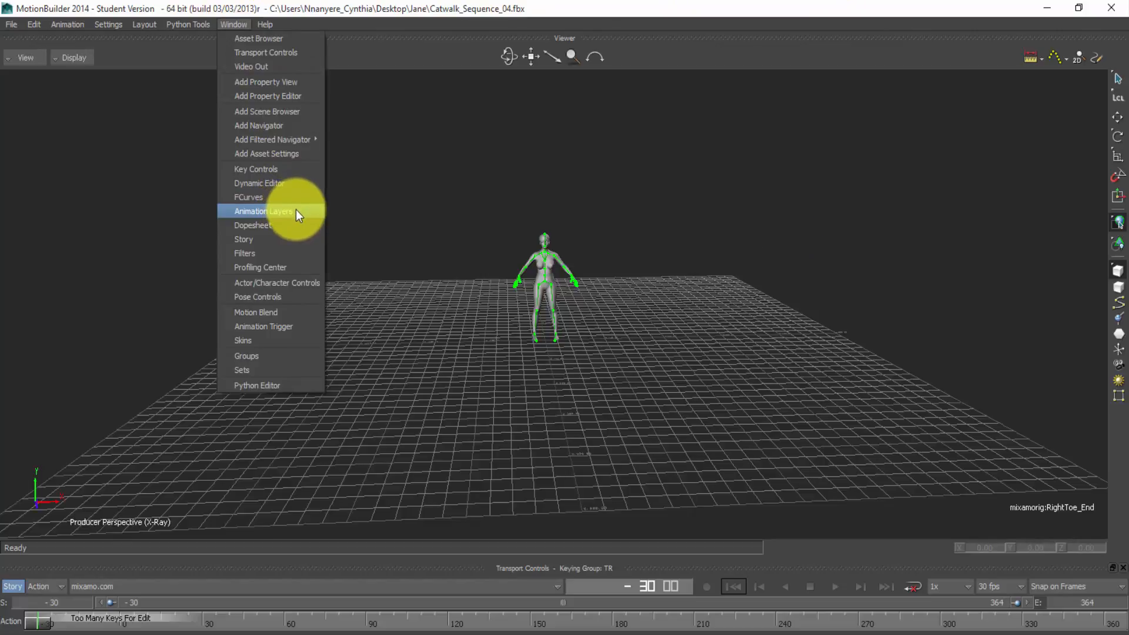
mouse_move(284, 198)
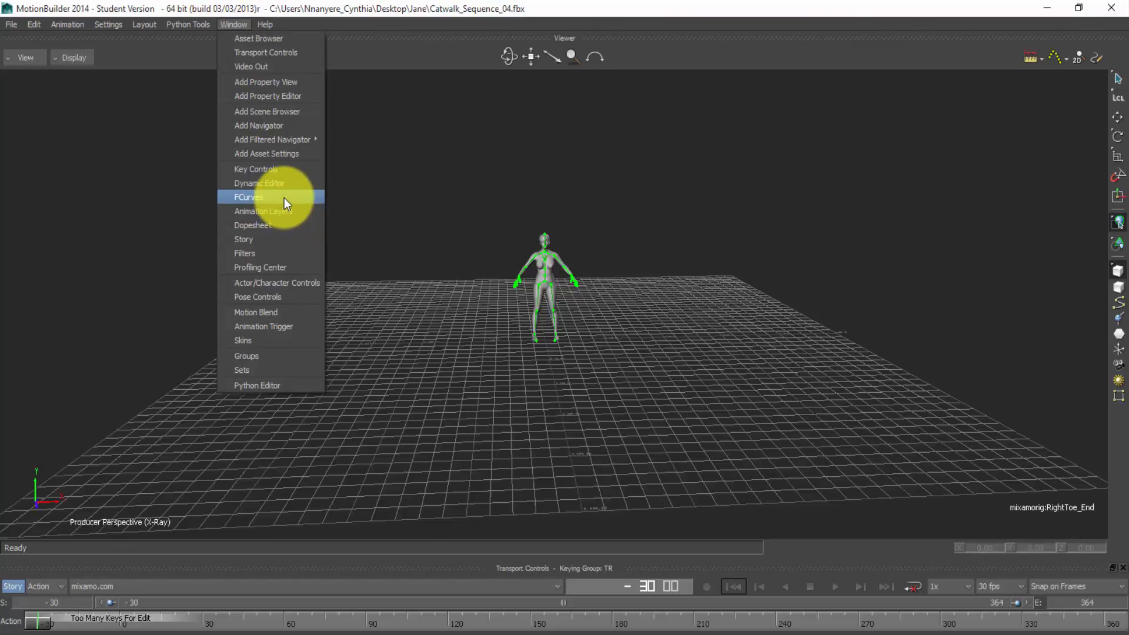
left_click(248, 197)
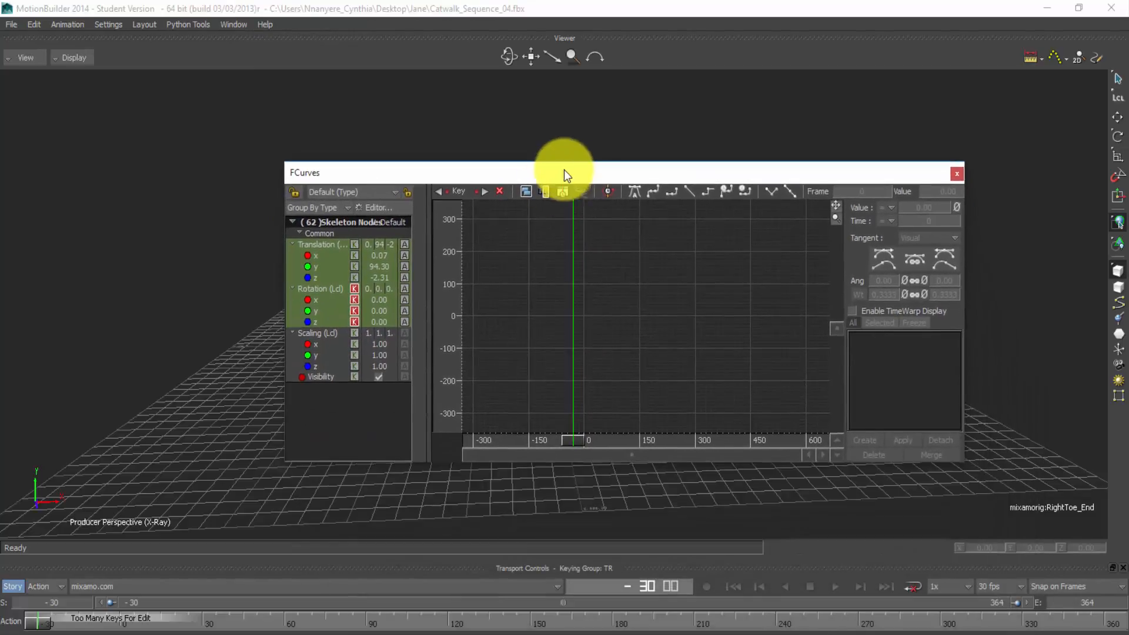
left_click(320, 289)
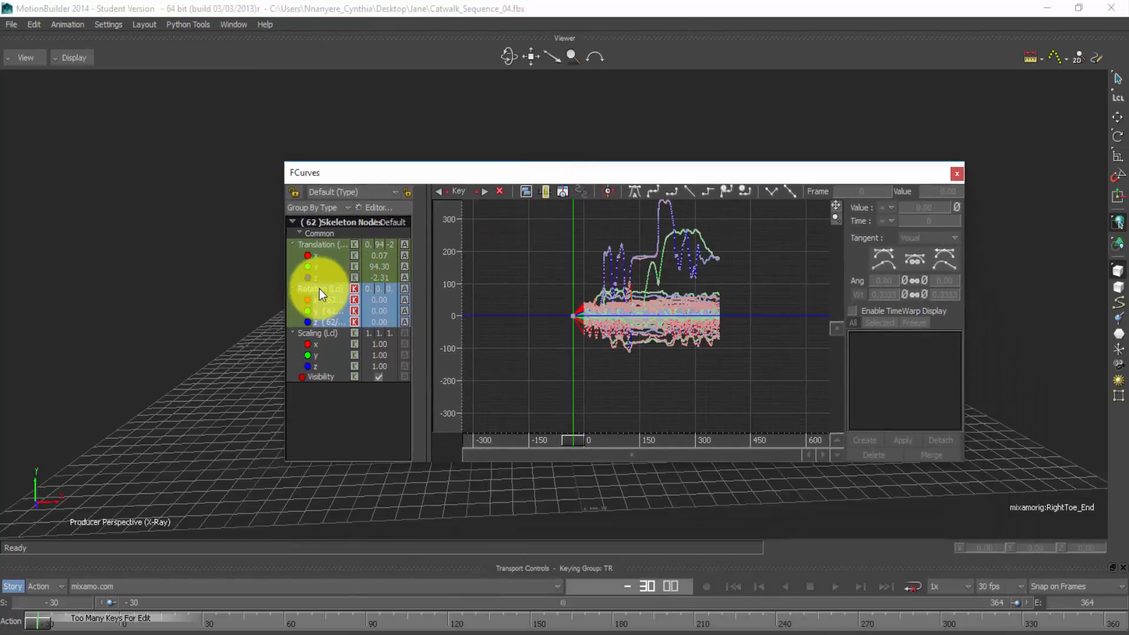
mouse_move(834, 209)
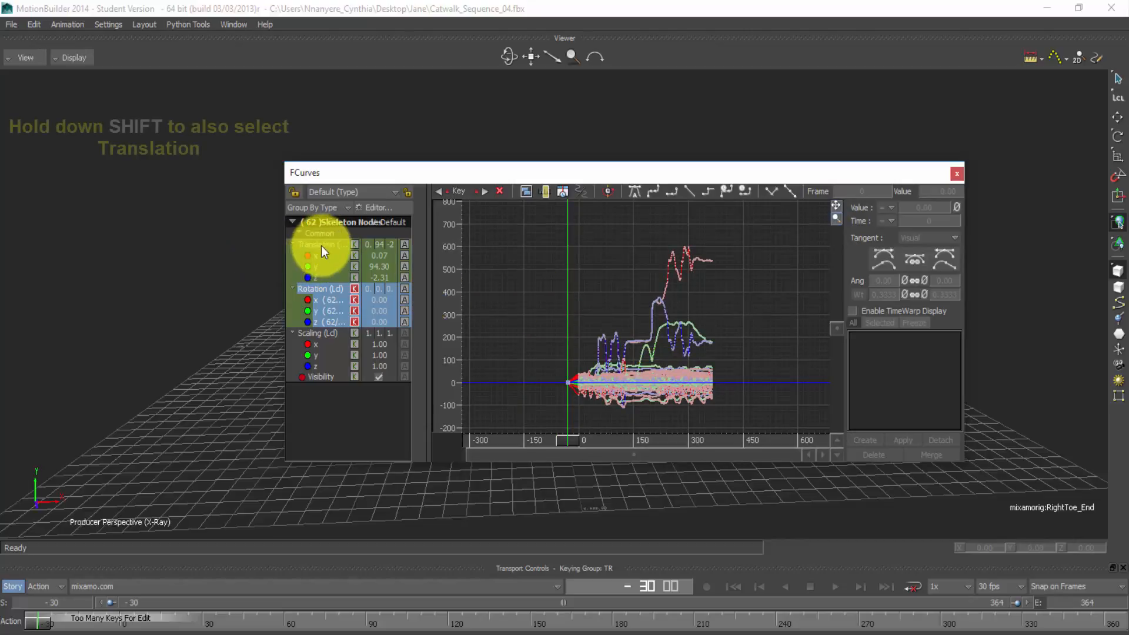
left_click(316, 244)
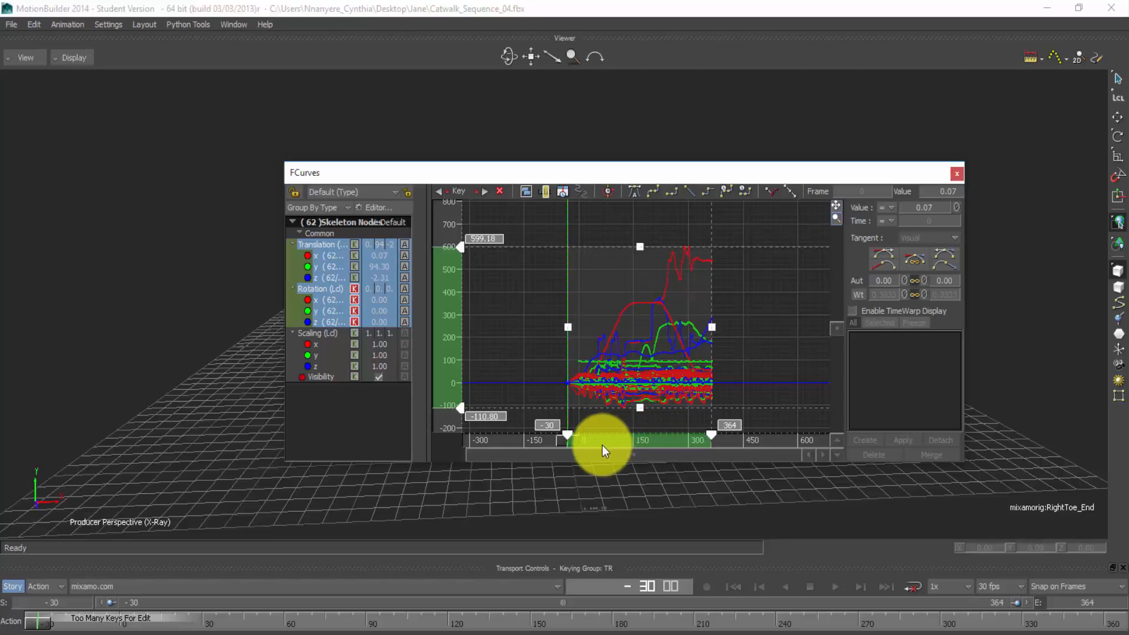
mouse_move(610, 444)
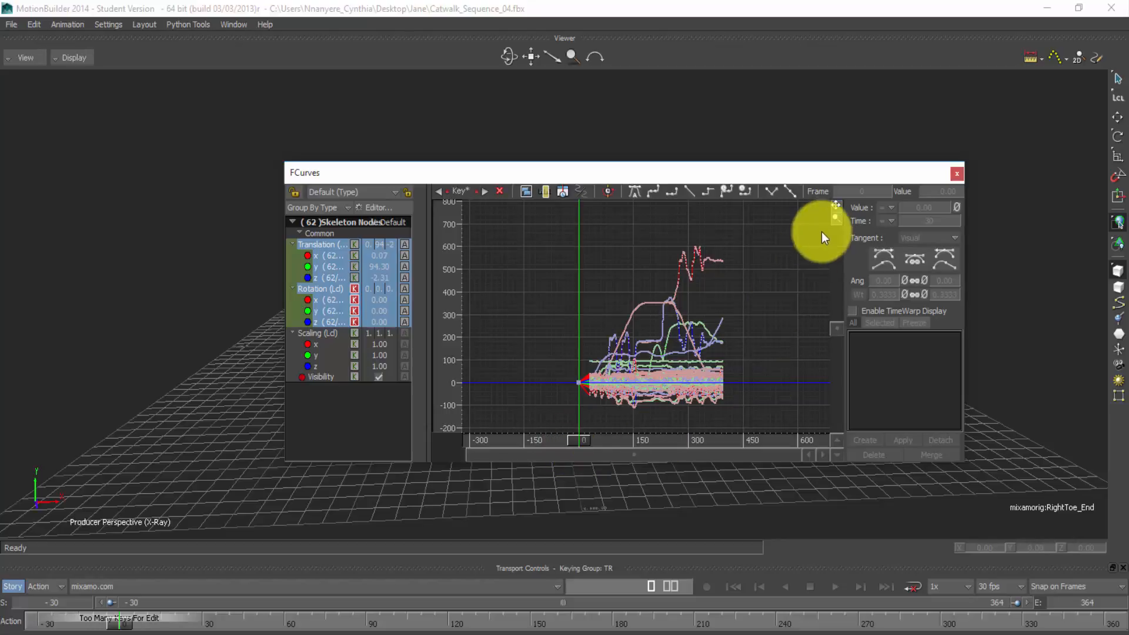
left_click(956, 173)
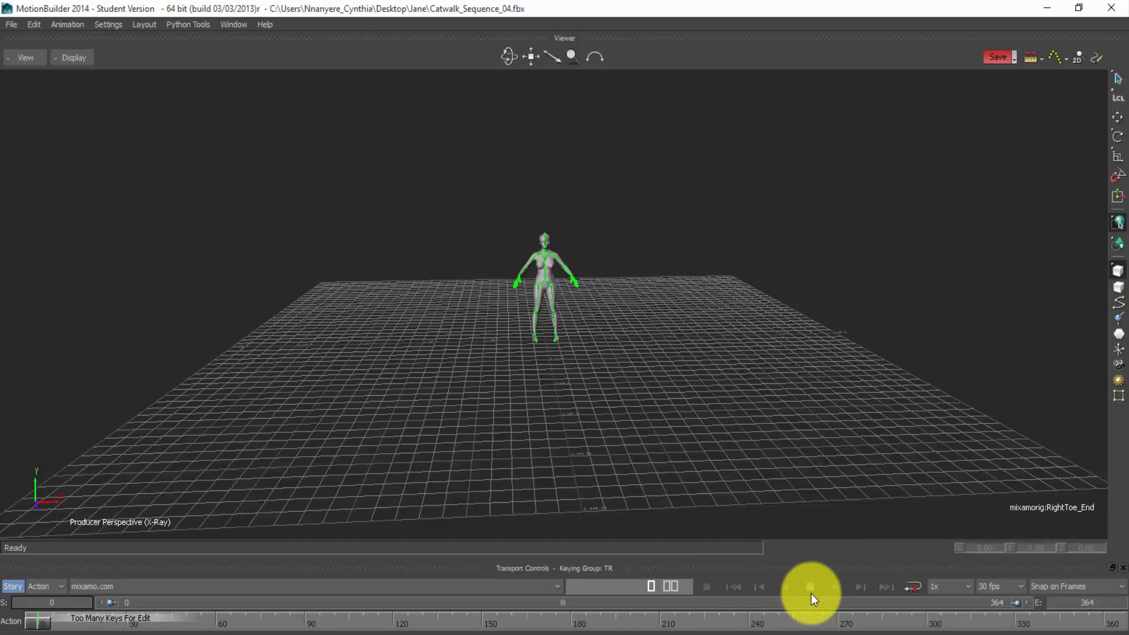
Play the take from frame 0 through the catwalk and return to the first frame
left_click(860, 586)
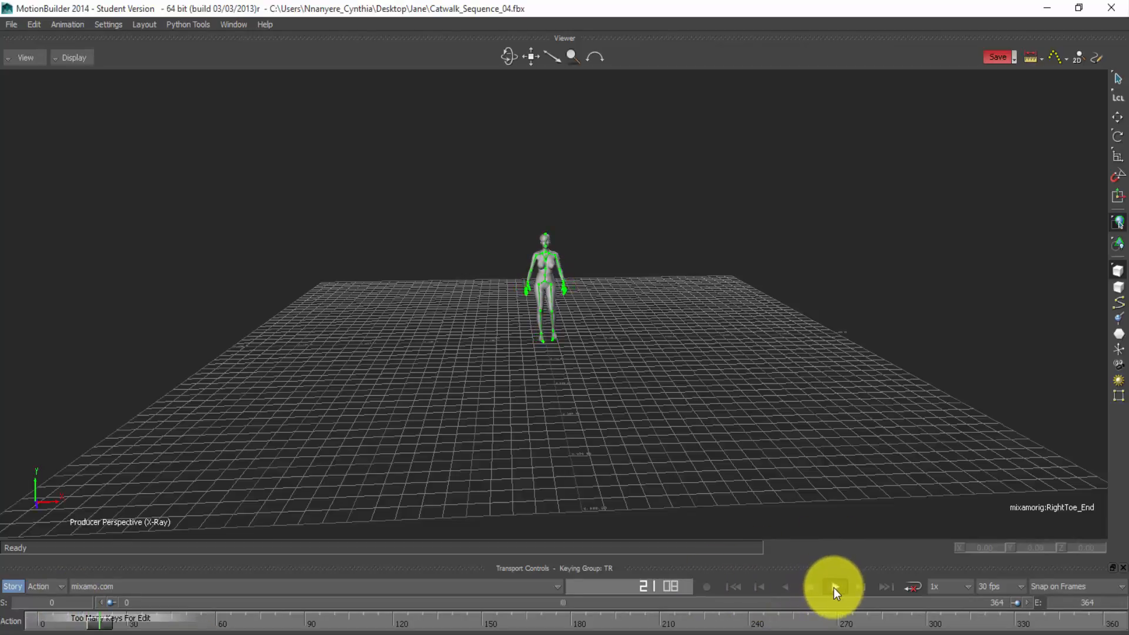
left_click(835, 585)
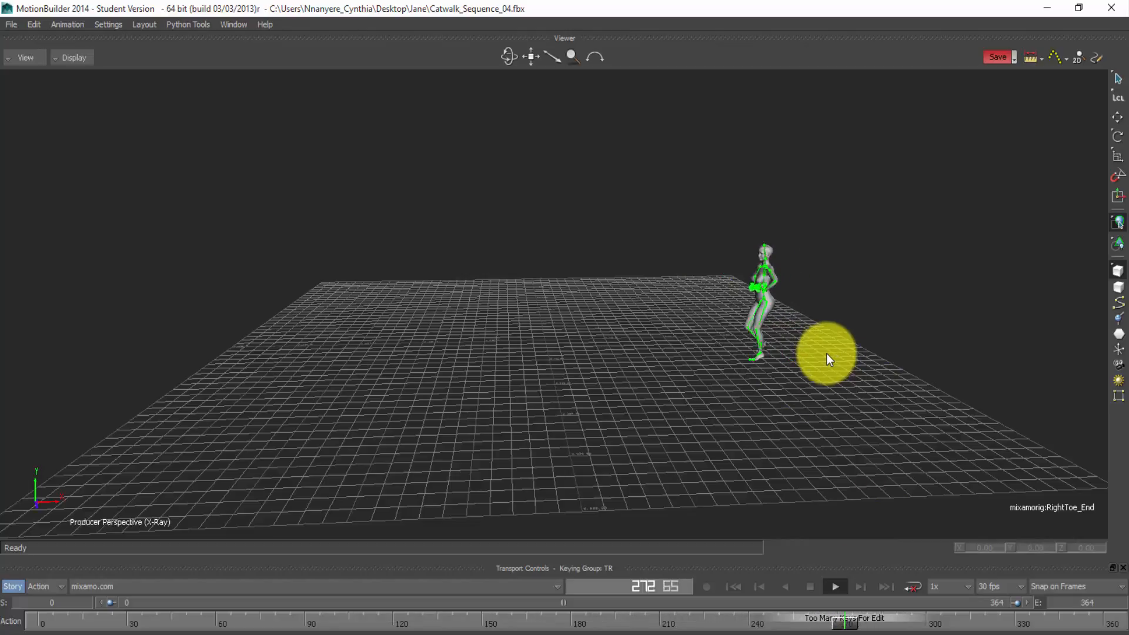
left_click(733, 586)
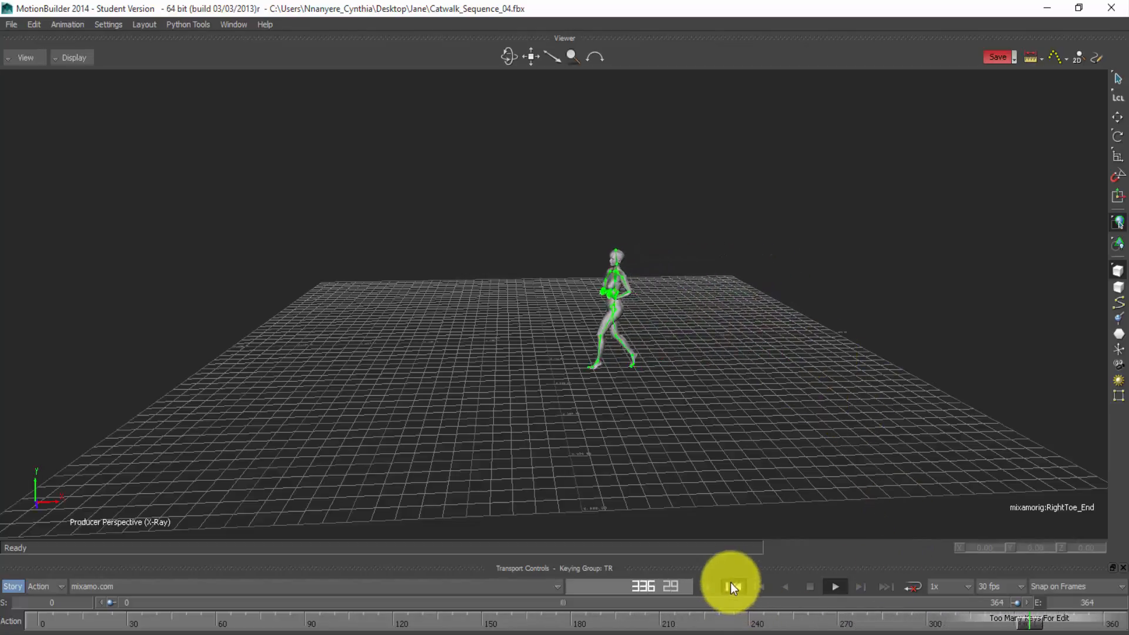
left_click(732, 585)
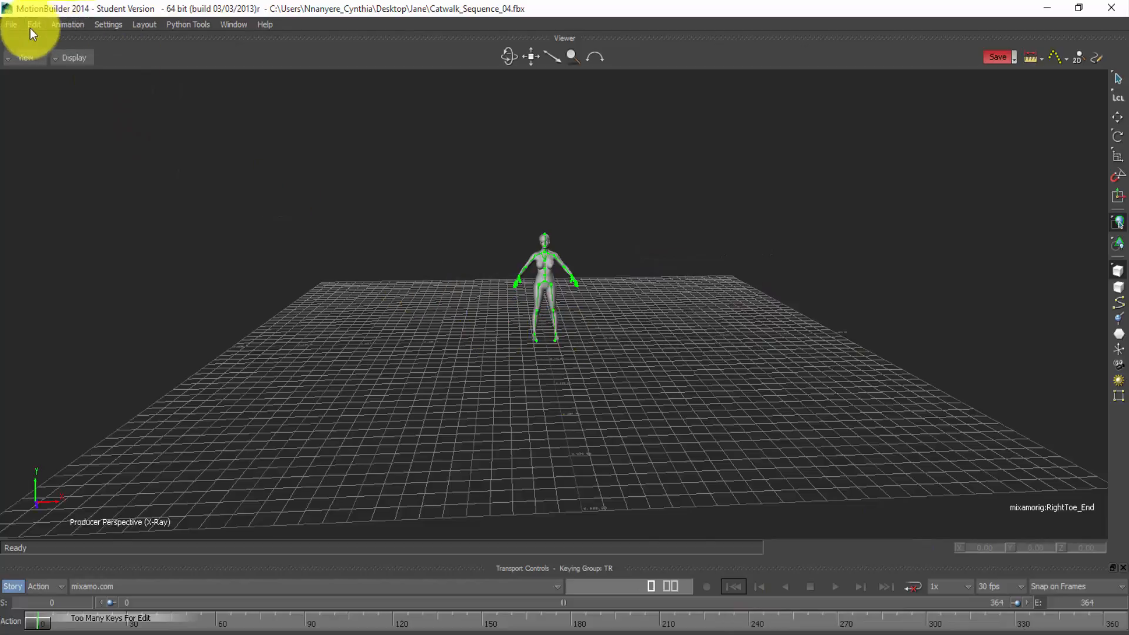
Save the selection as Catwalk_Sequence_04 FBX in the Jane folder
left_click(11, 23)
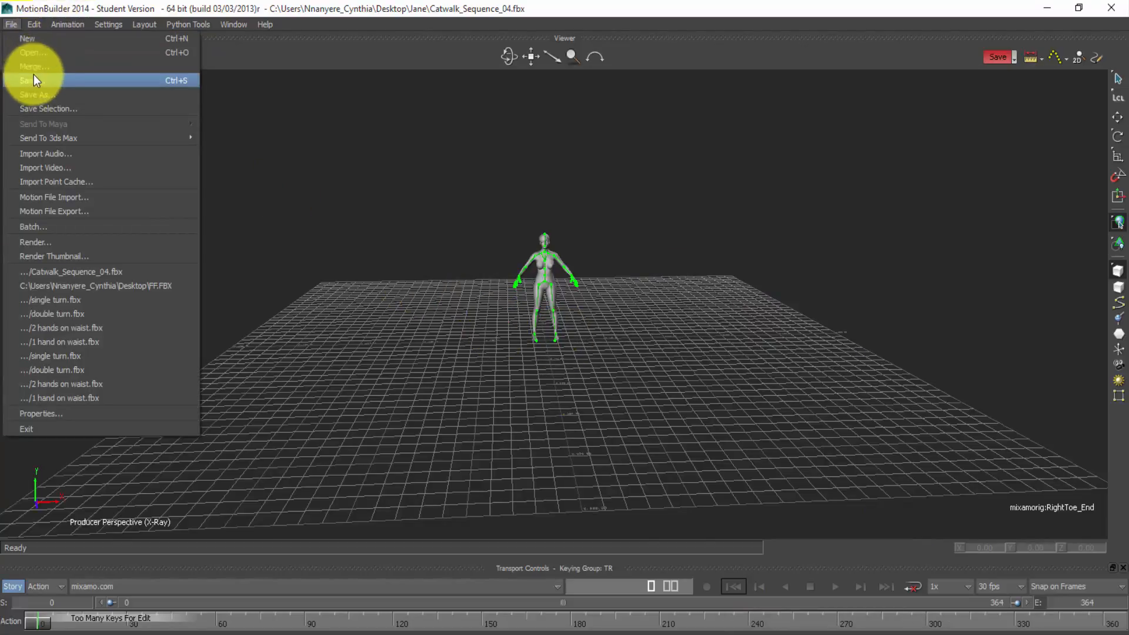
mouse_move(58, 119)
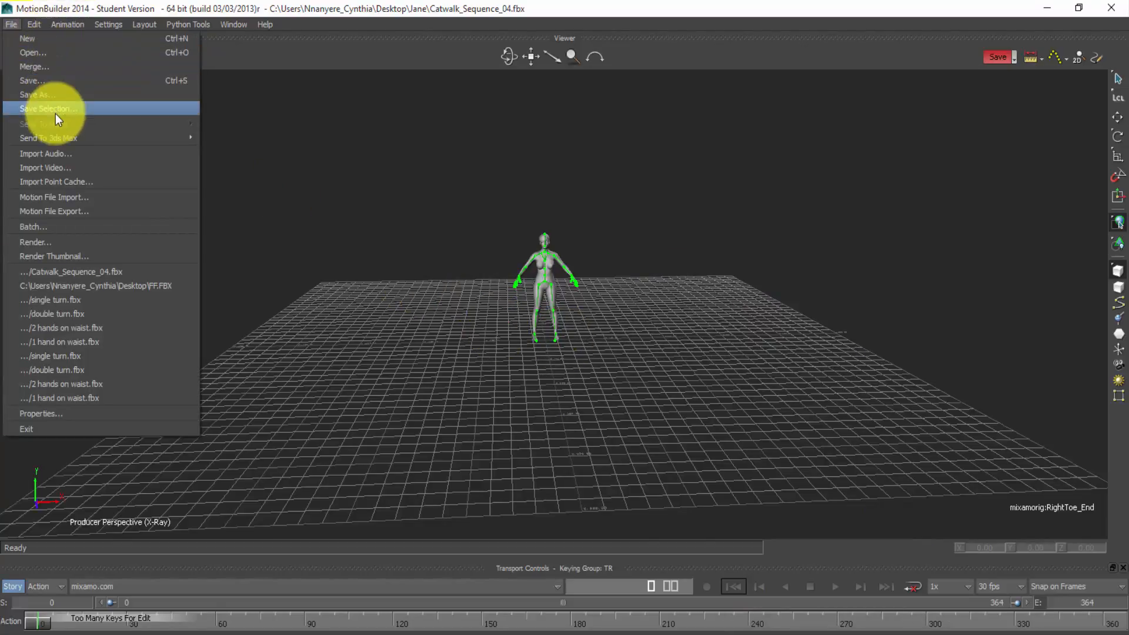
left_click(46, 108)
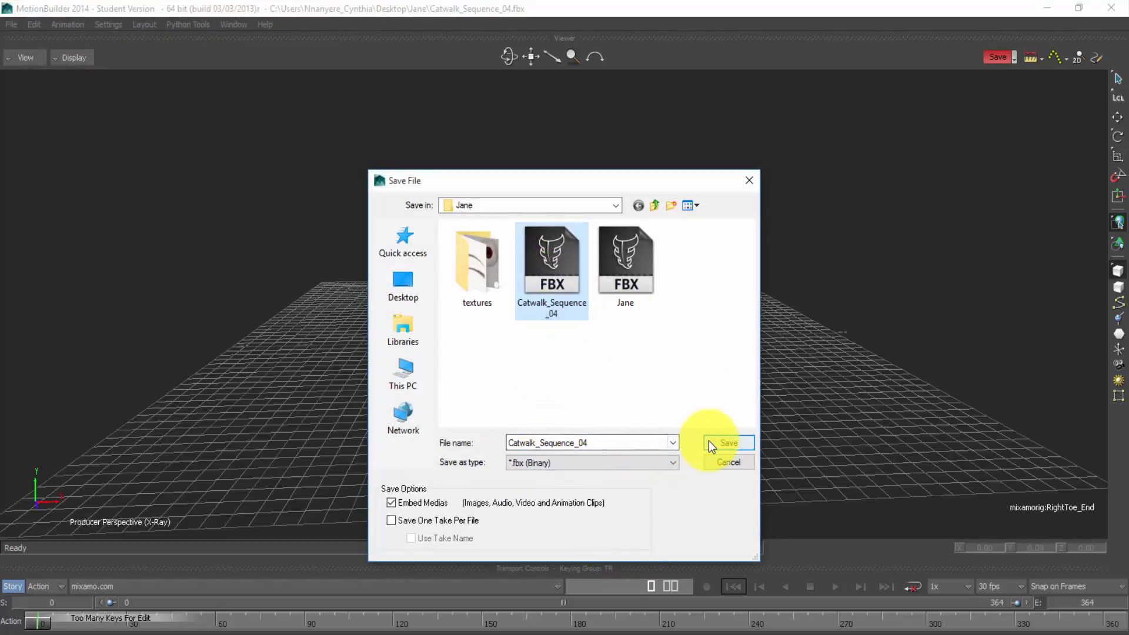
left_click(728, 442)
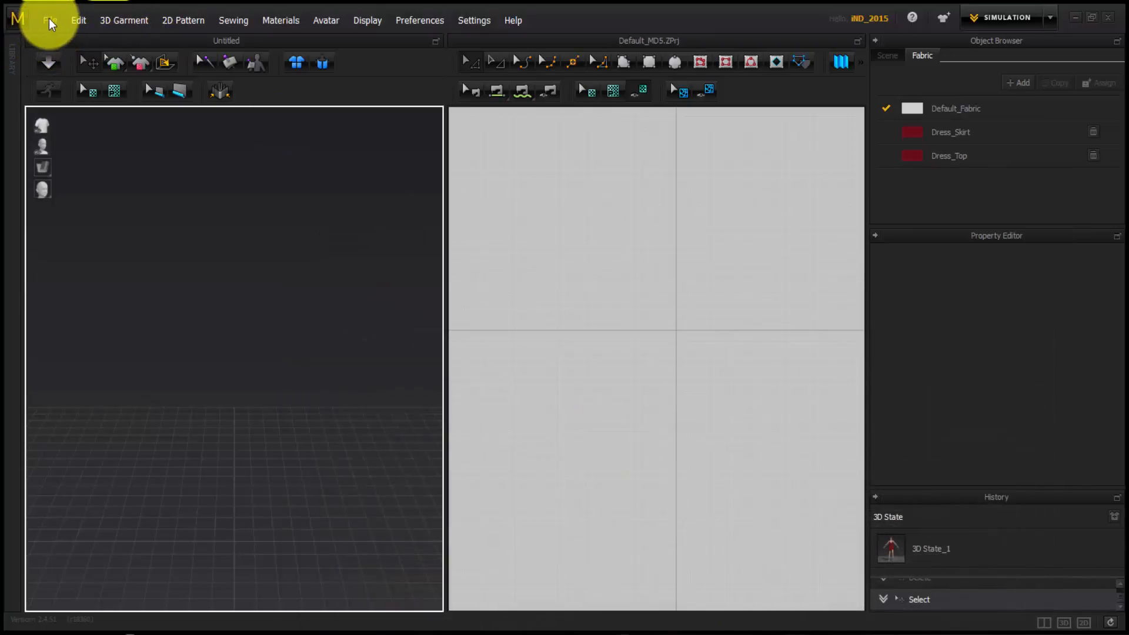
Import Catwalk_Sequence_04 FBX from Desktop > Jane with Animation kept checked
left_click(50, 20)
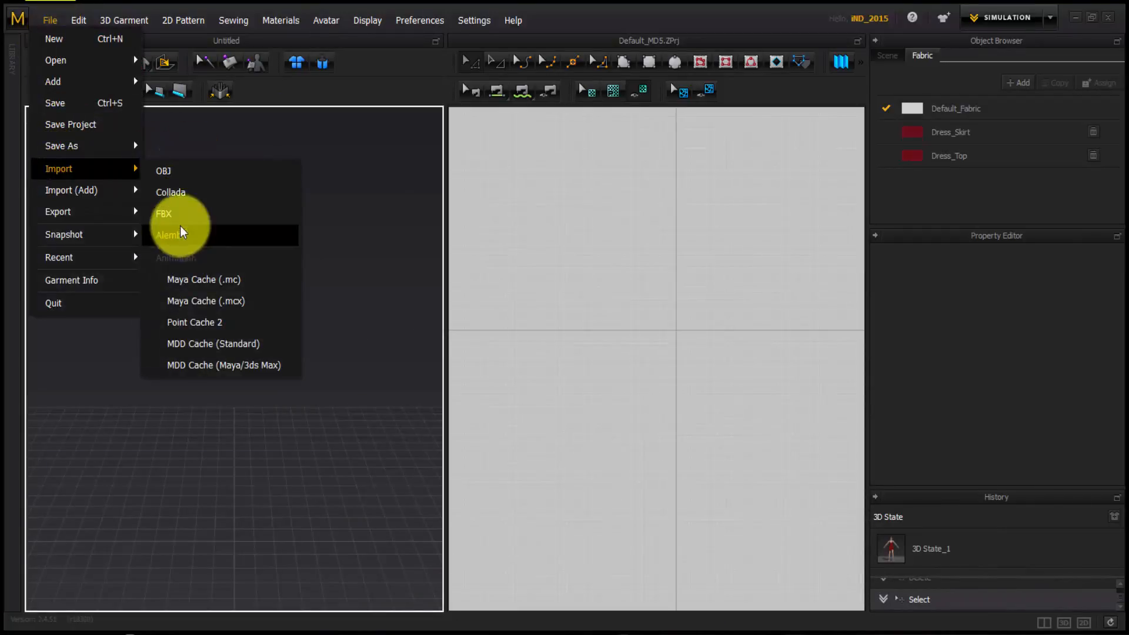
mouse_move(180, 216)
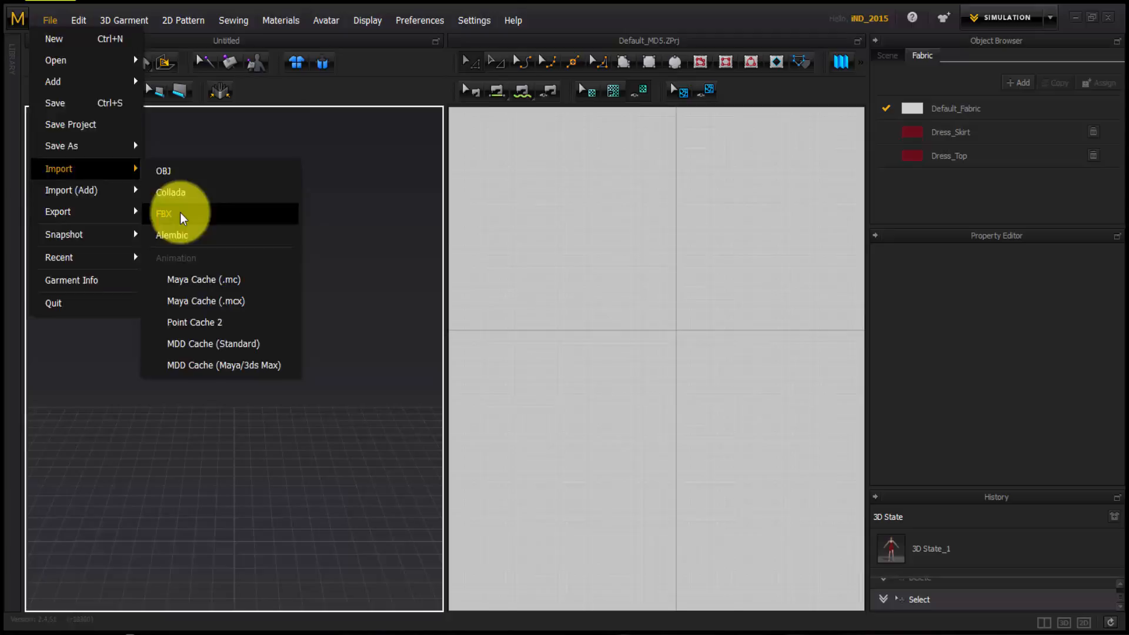
left_click(165, 214)
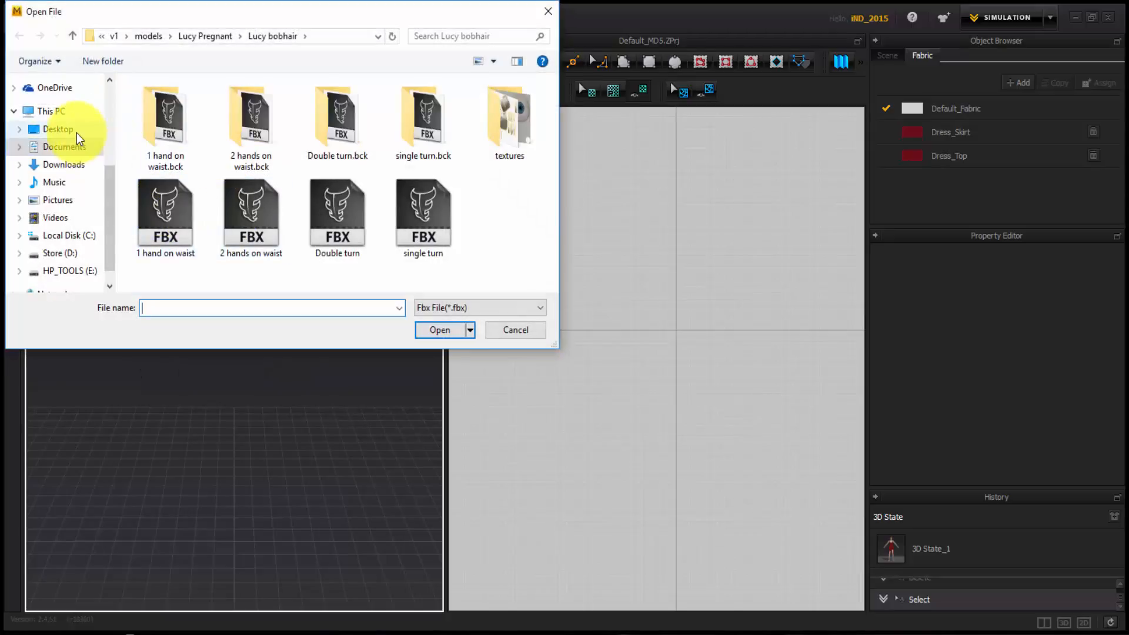
left_click(58, 129)
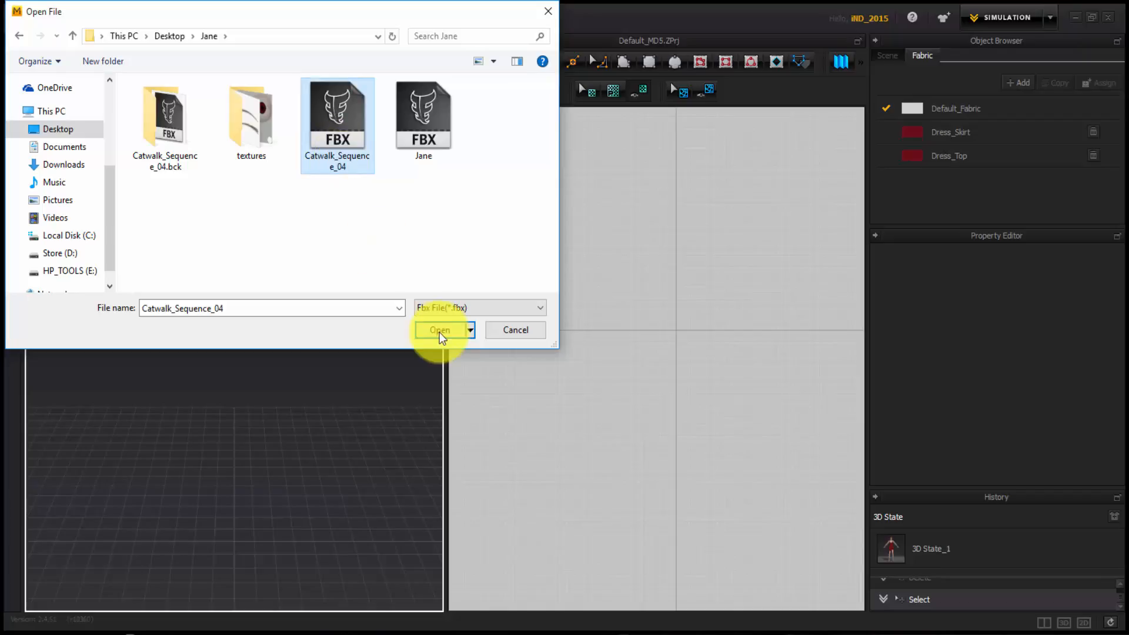
left_click(439, 329)
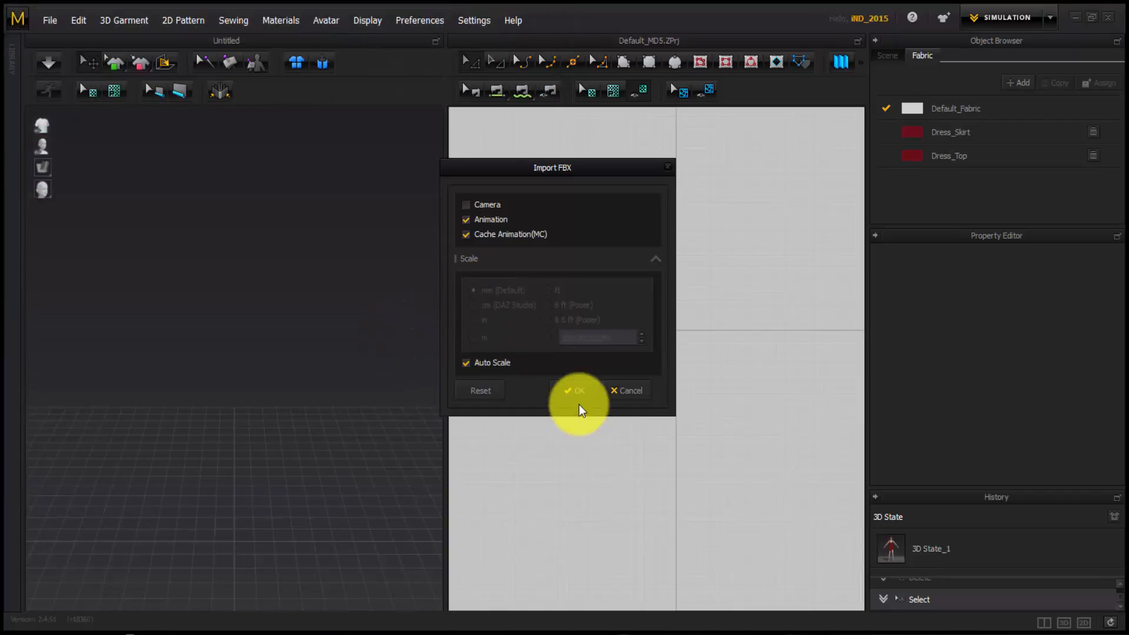
left_click(576, 391)
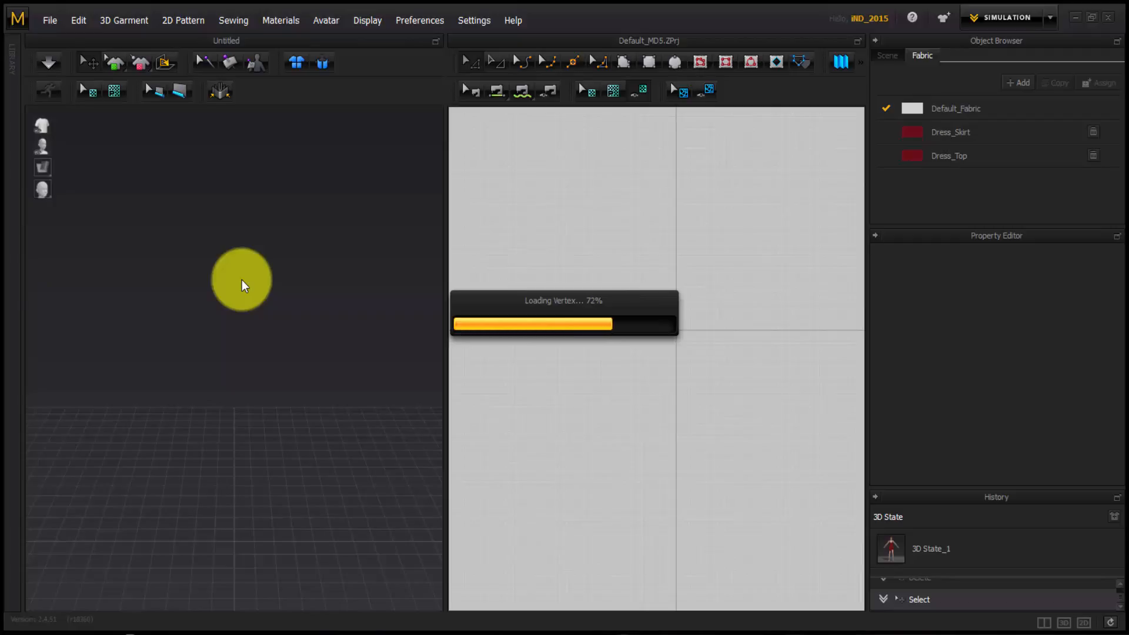
mouse_move(681, 326)
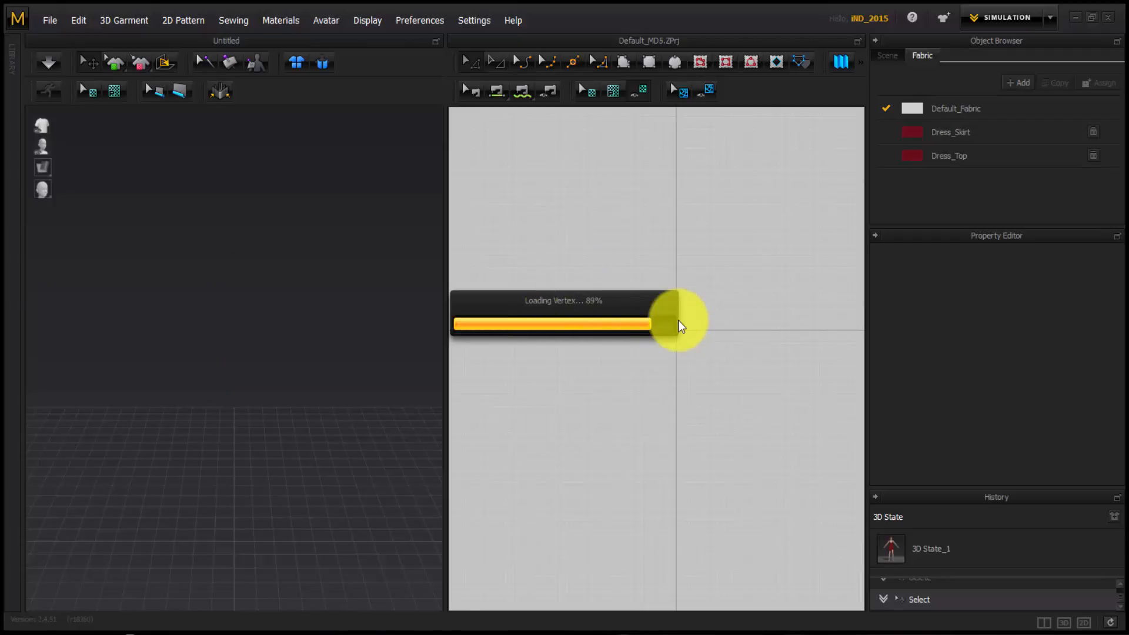
mouse_move(659, 356)
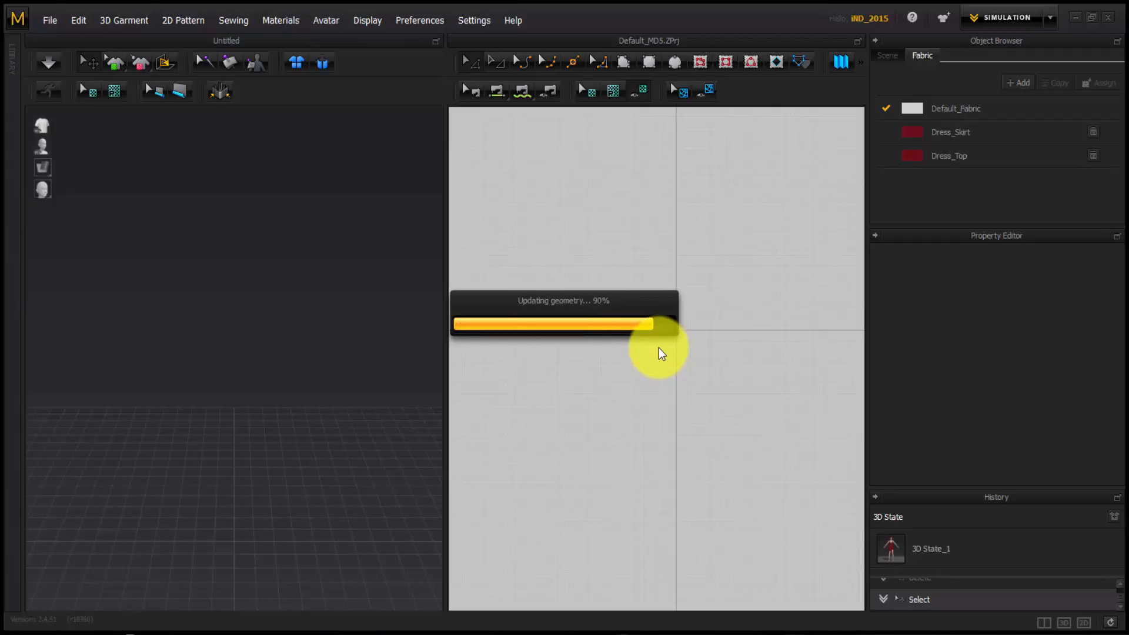
mouse_move(661, 351)
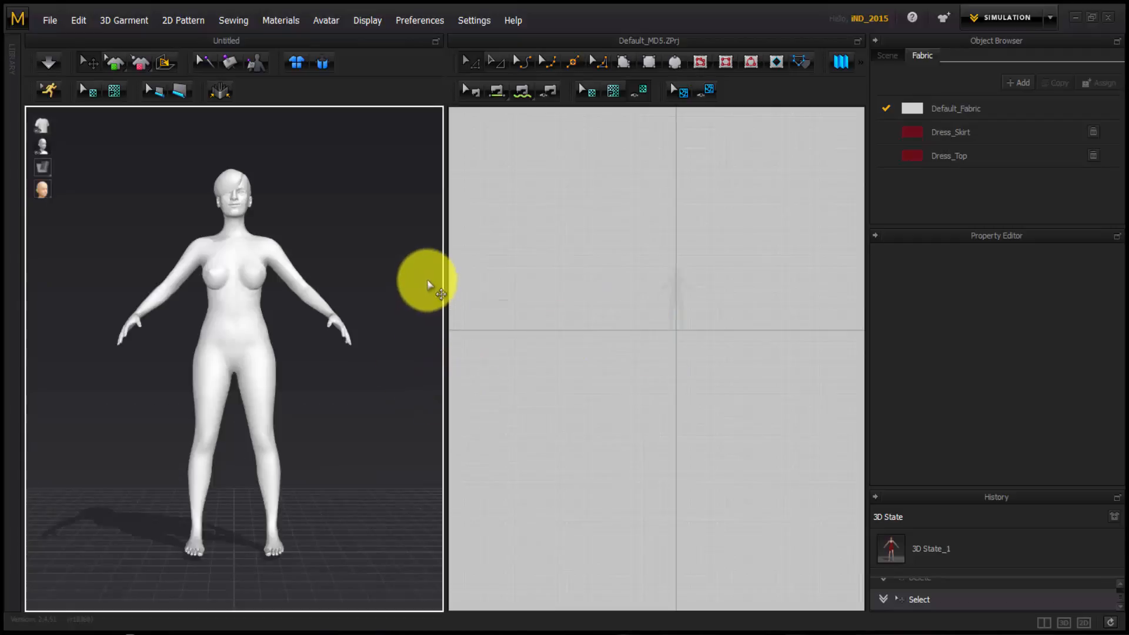
right_click(428, 281)
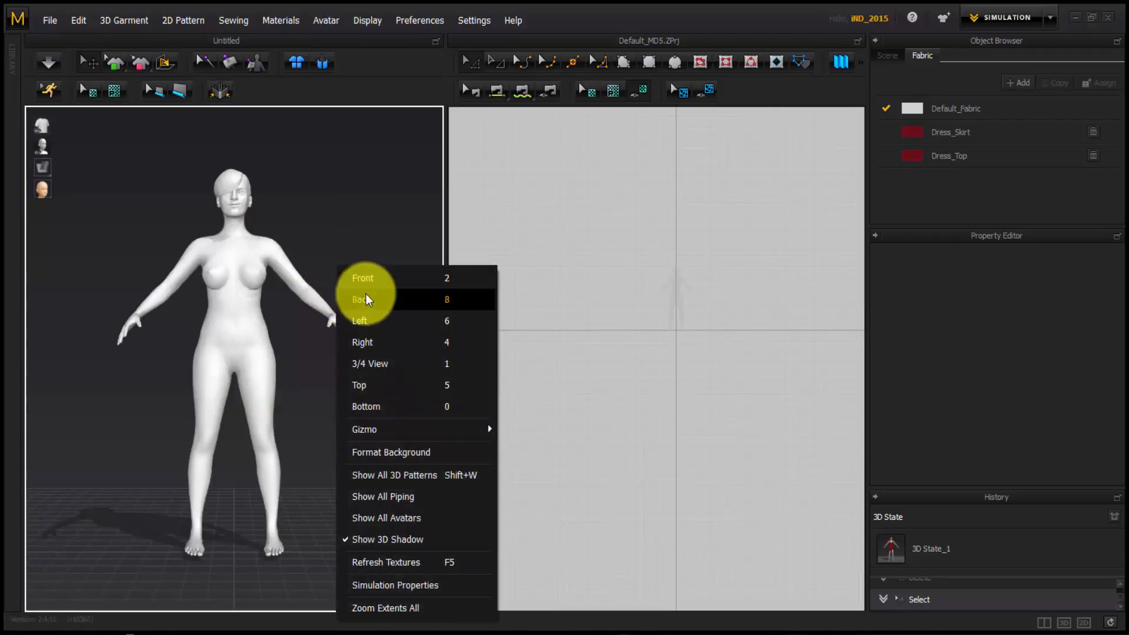
left_click(361, 299)
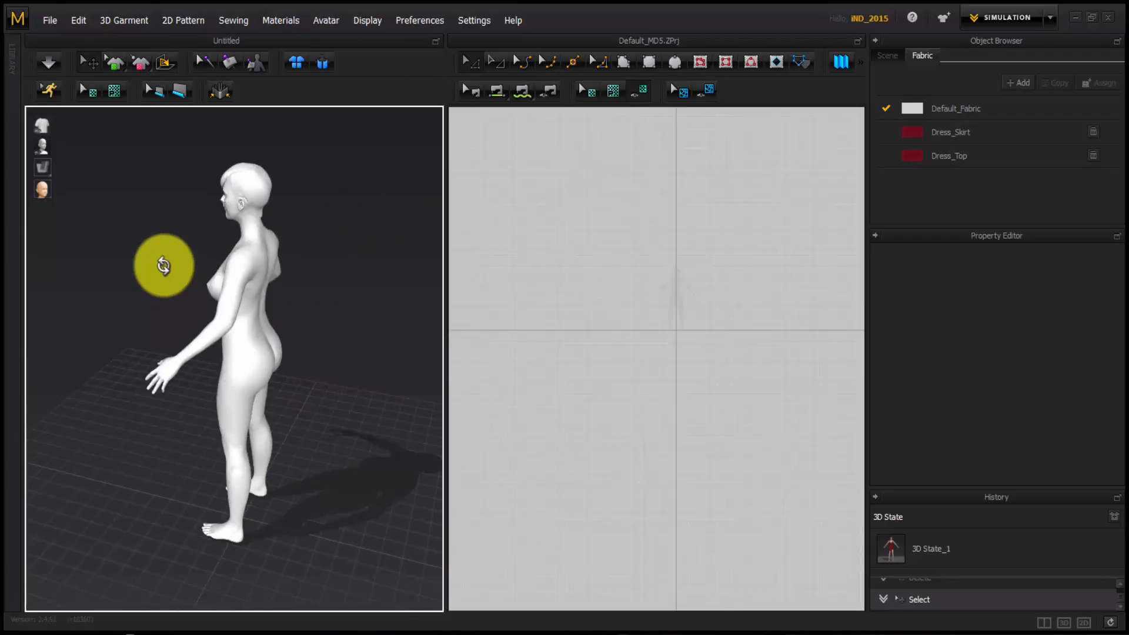
left_click_drag(164, 264, 277, 241)
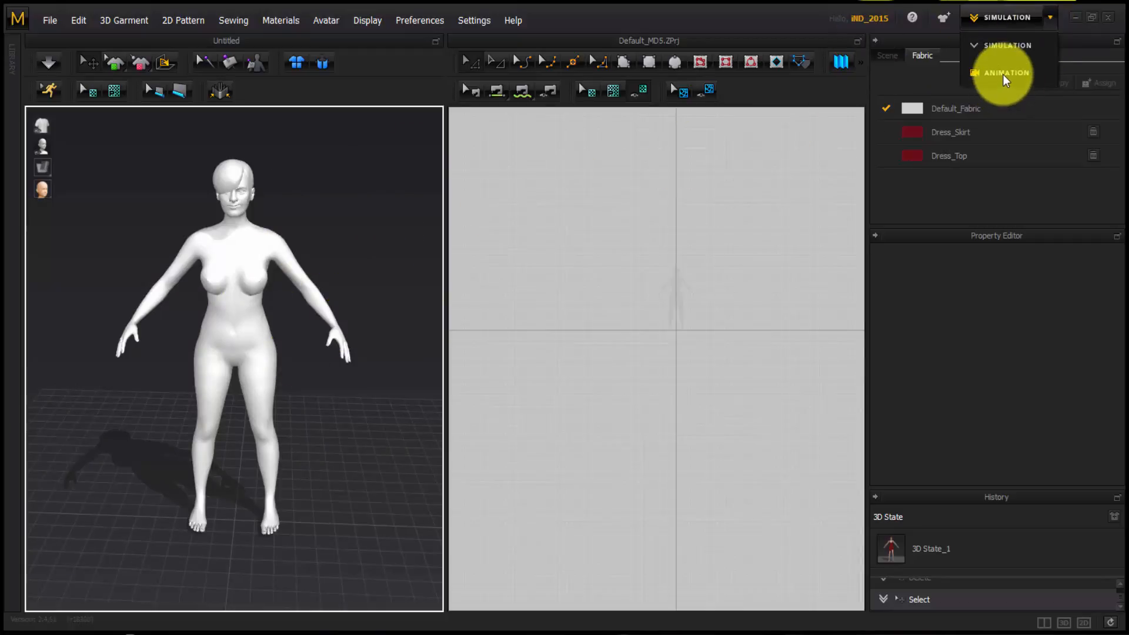
Switch to ANIMATION mode, play the catwalk in the Animation Editor twice, and stop at frame 0
left_click(1007, 73)
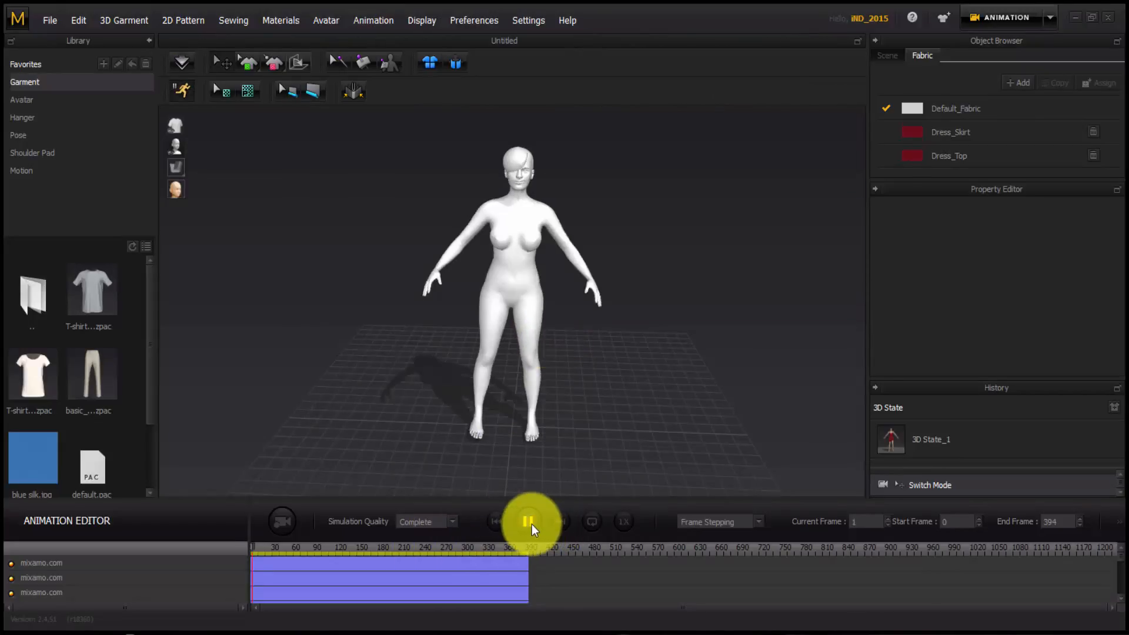
left_click(527, 521)
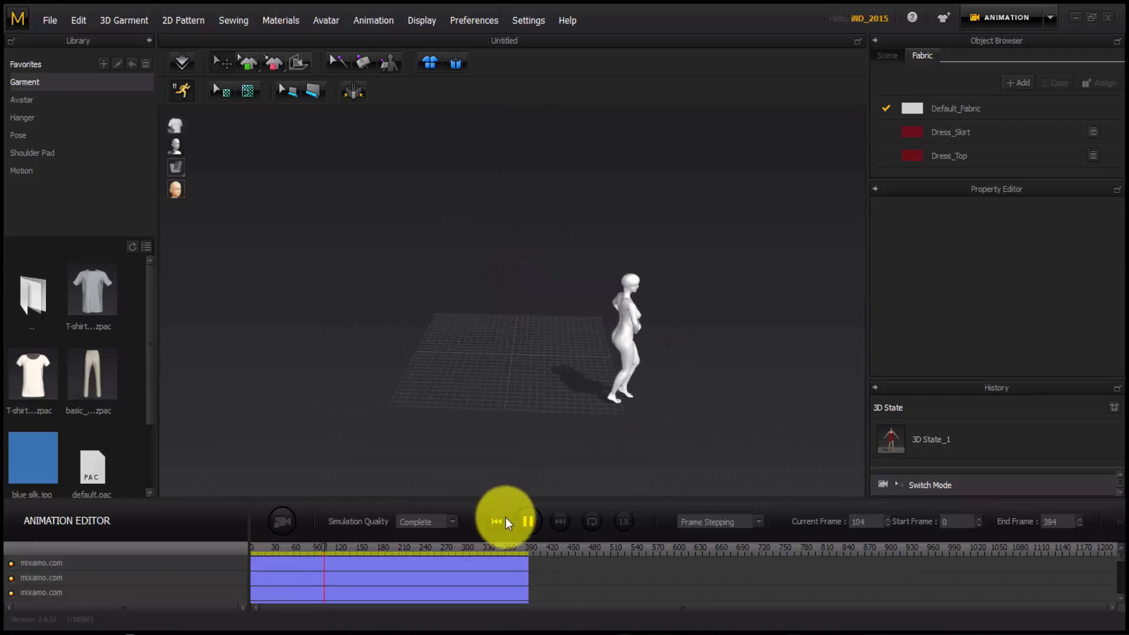
left_click(495, 521)
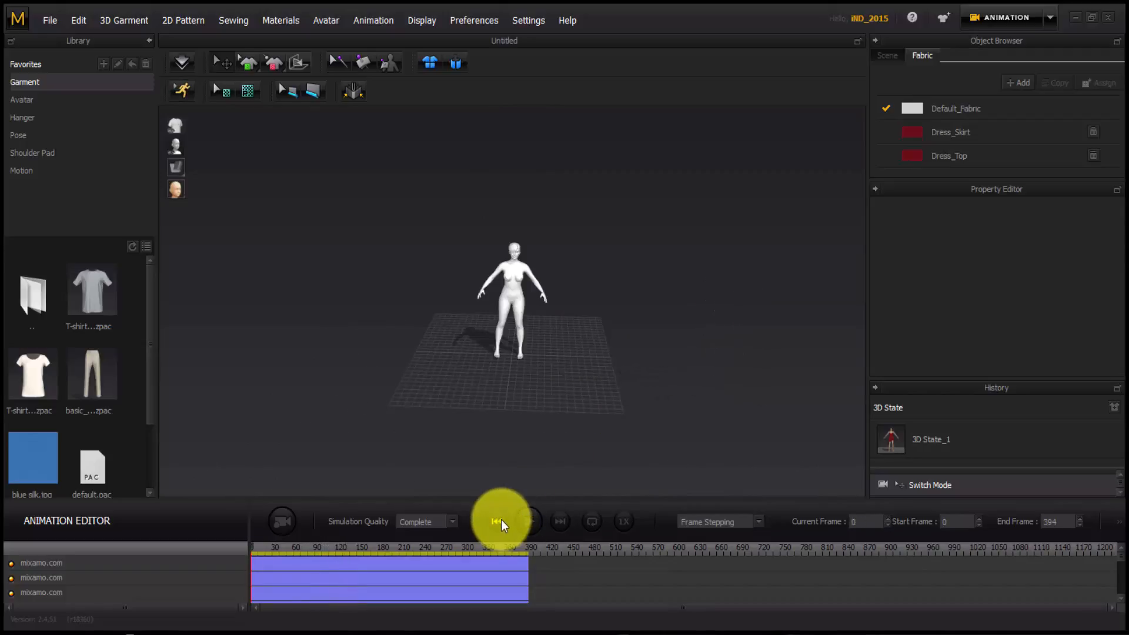
left_click(496, 521)
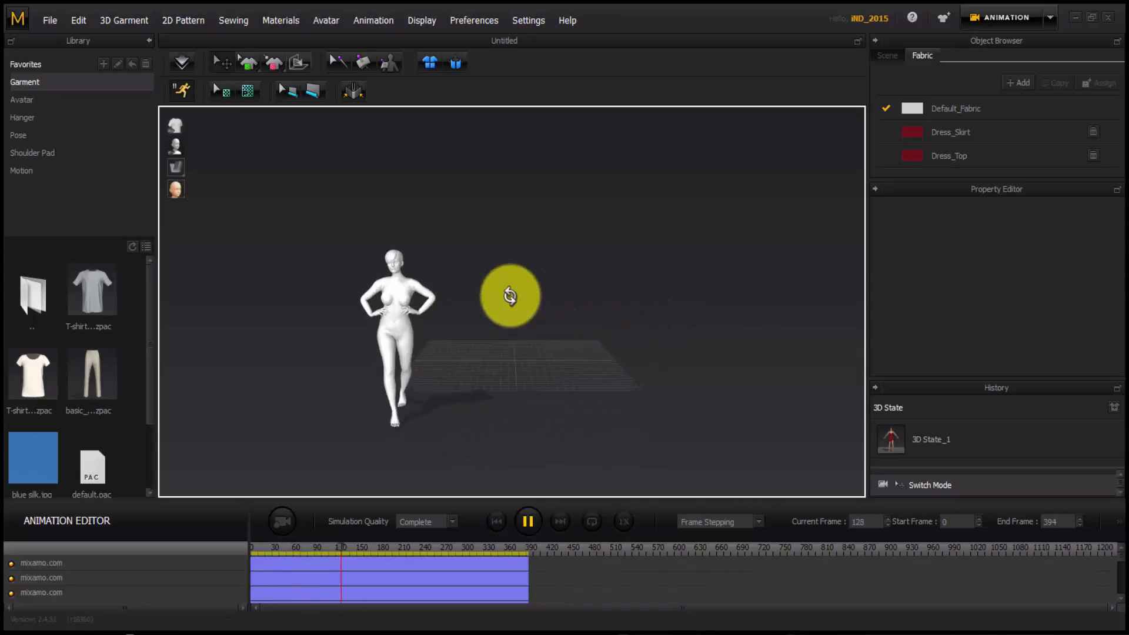
left_click(528, 521)
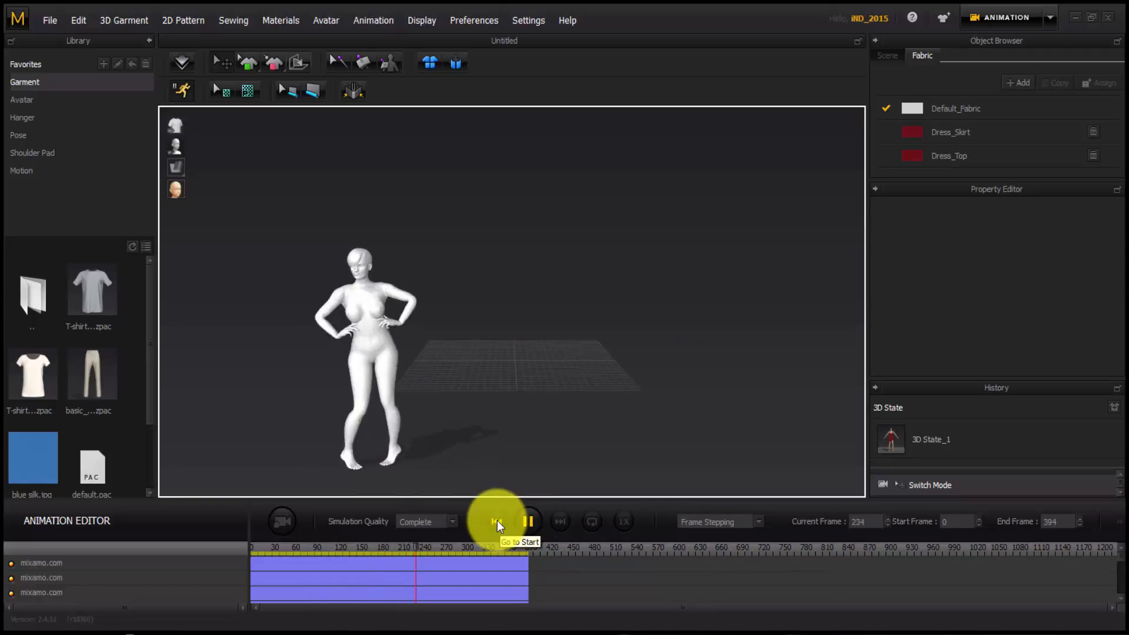
left_click(495, 521)
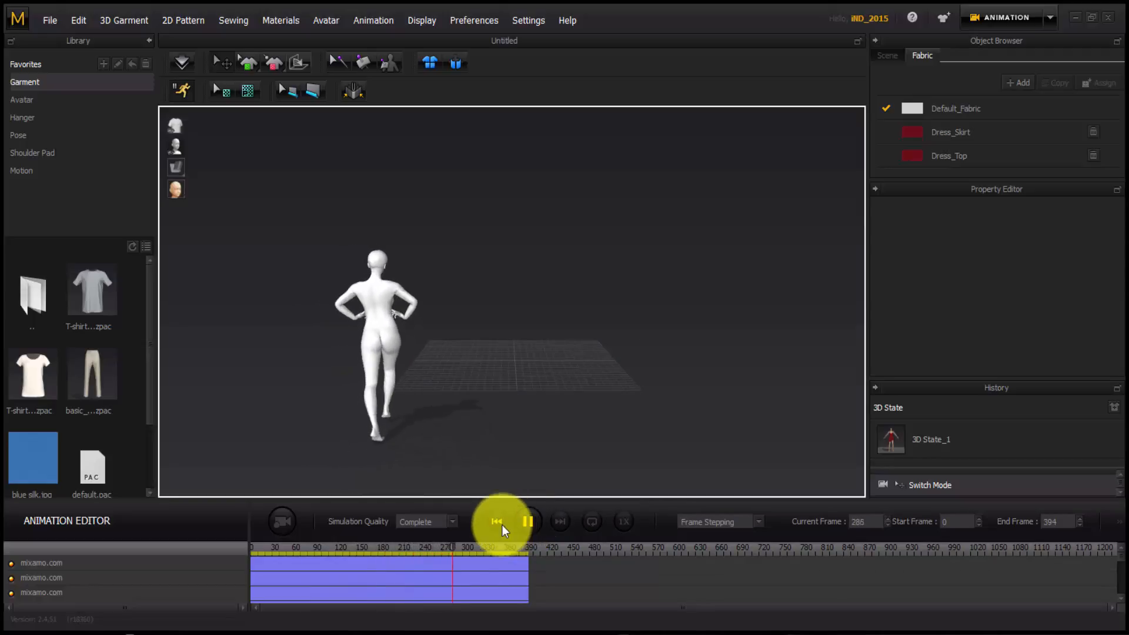
left_click(495, 520)
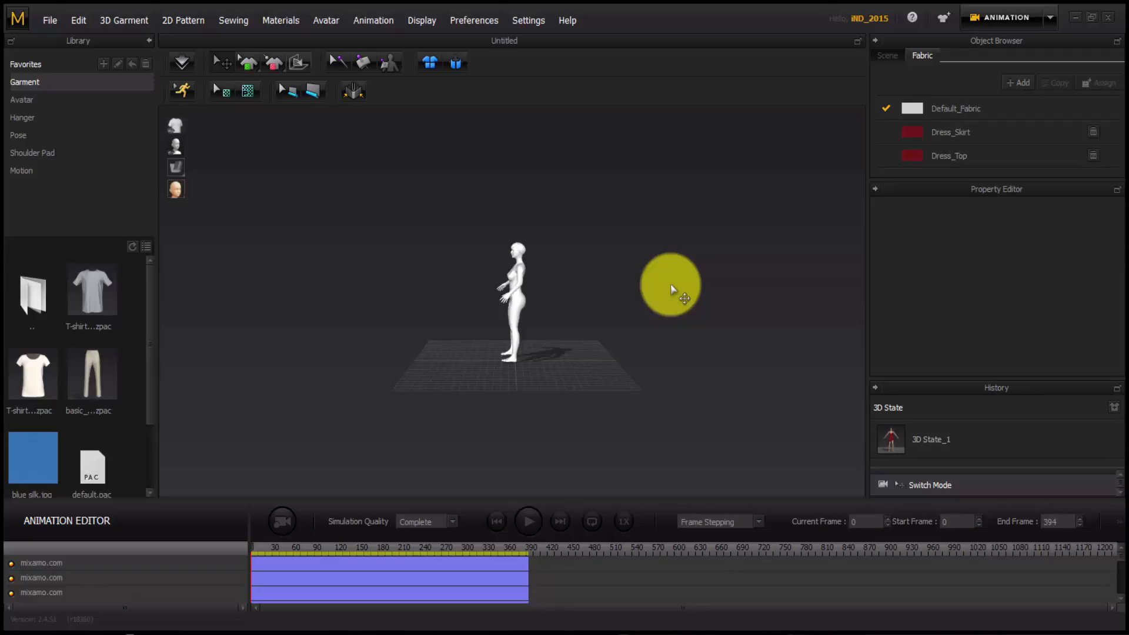
mouse_move(615, 597)
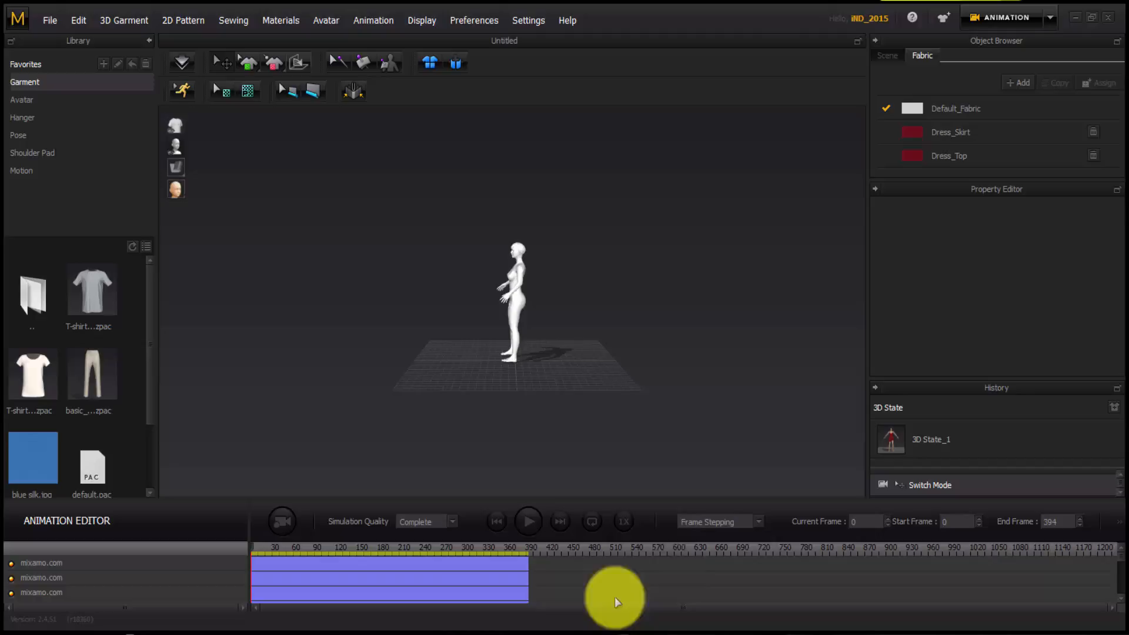